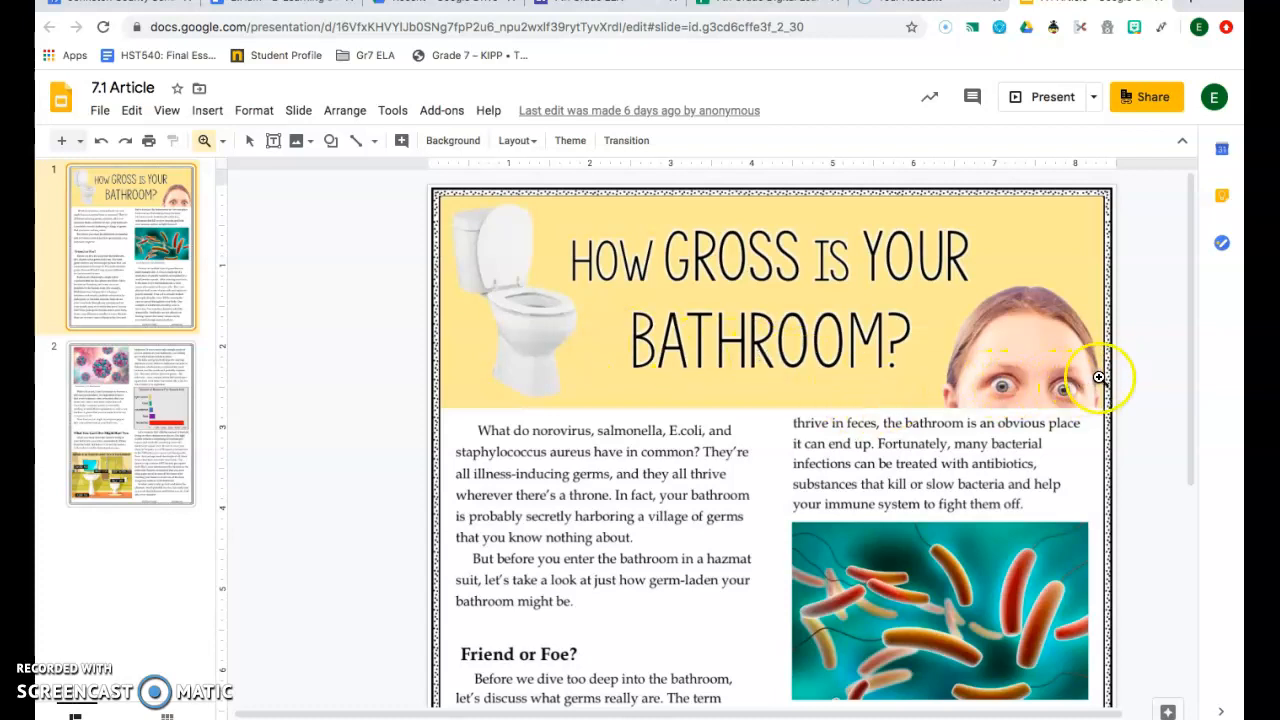
mouse_move(1126, 372)
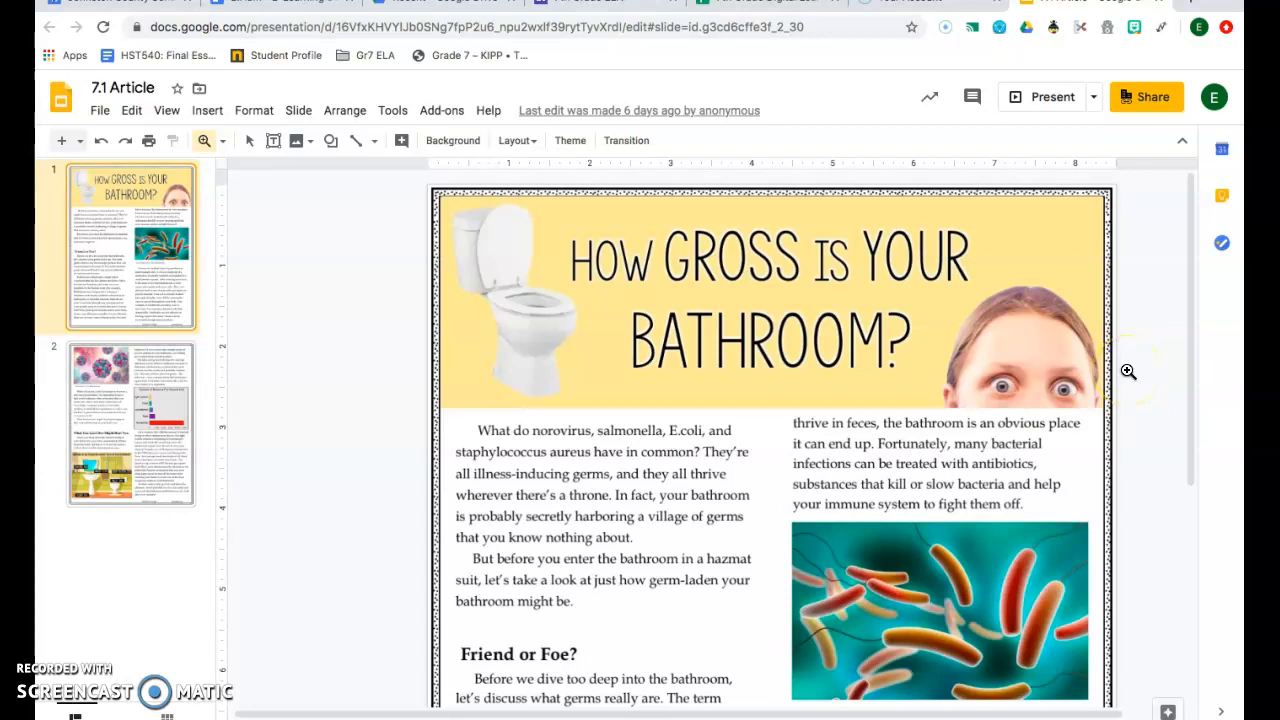
mouse_move(902, 382)
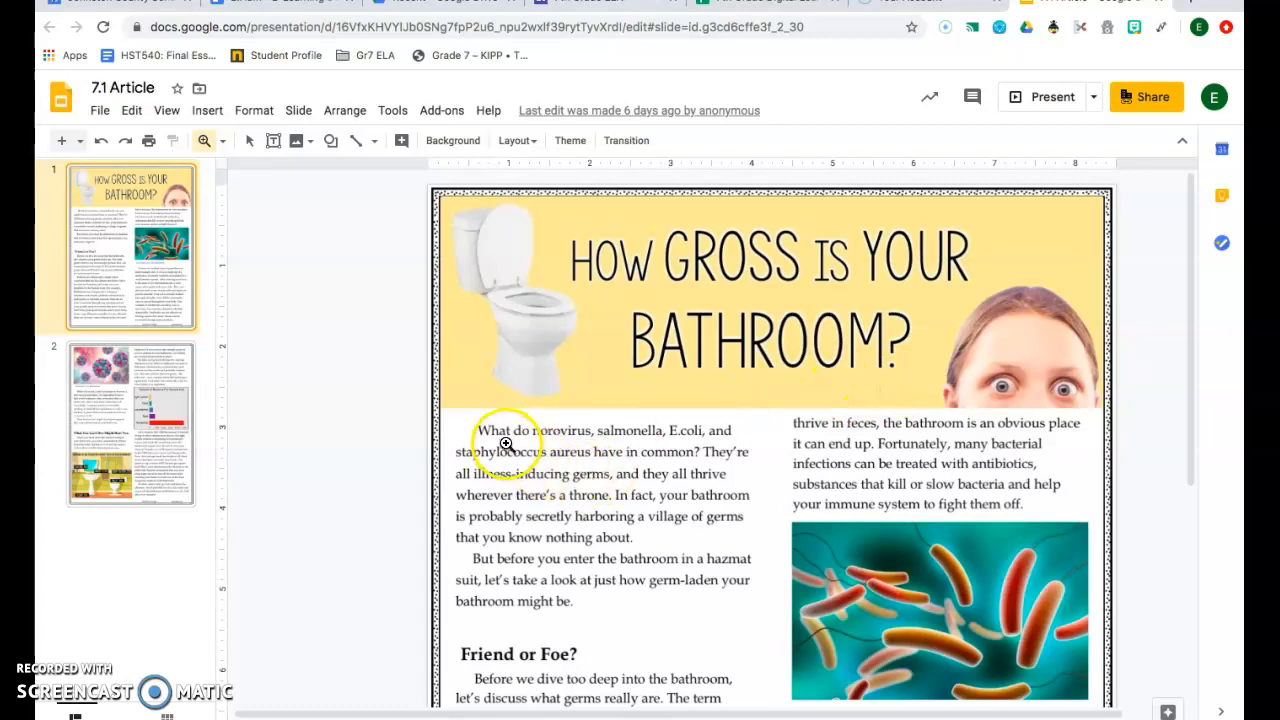
mouse_move(624, 440)
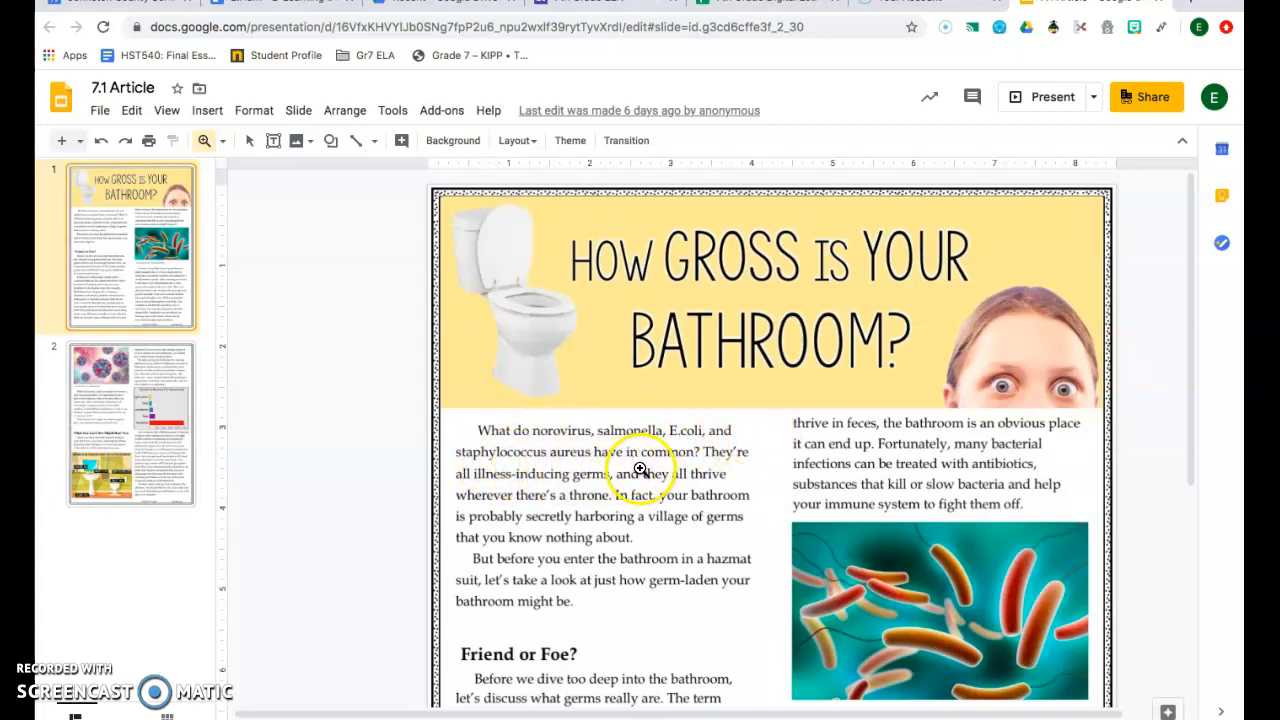
mouse_move(488, 494)
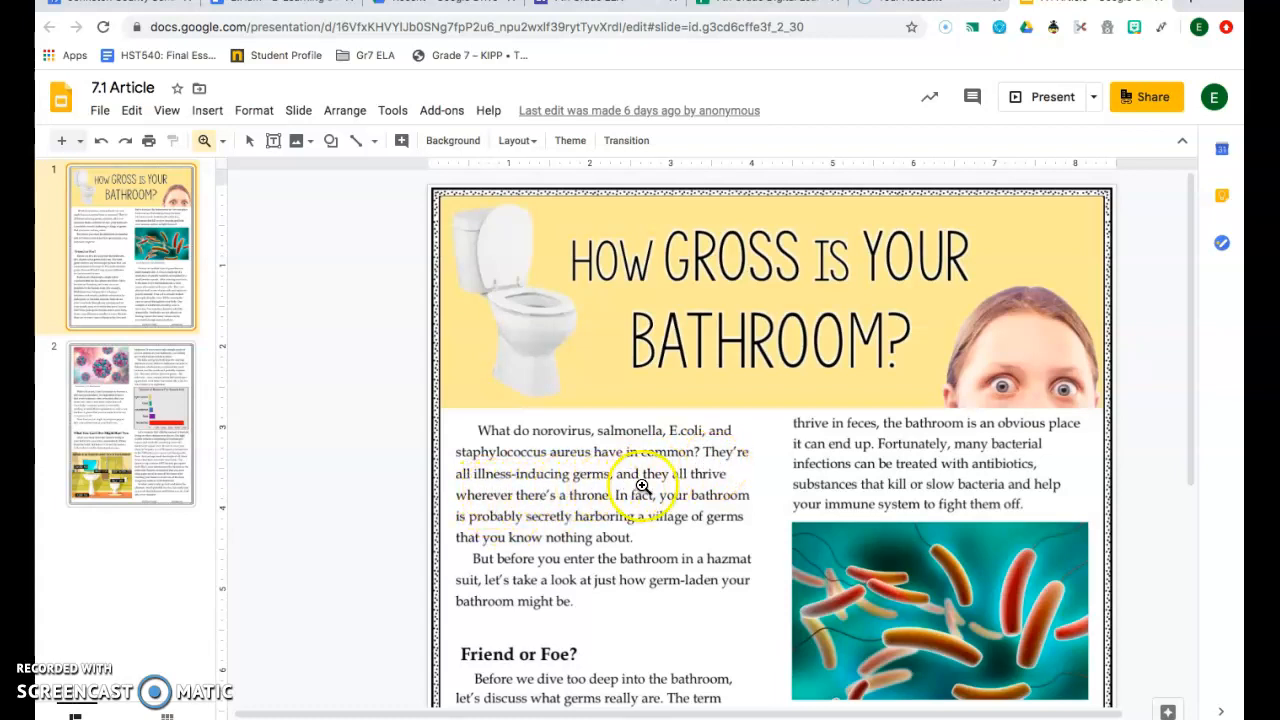
mouse_move(462, 508)
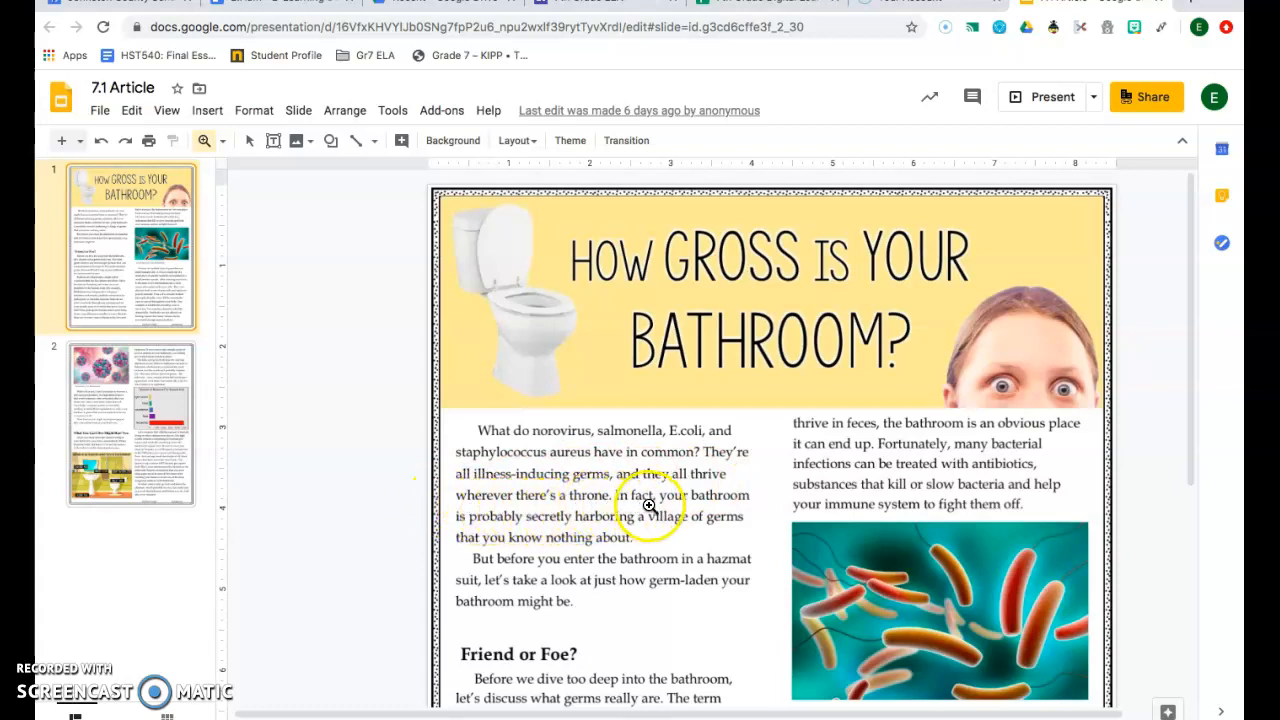
mouse_move(476, 524)
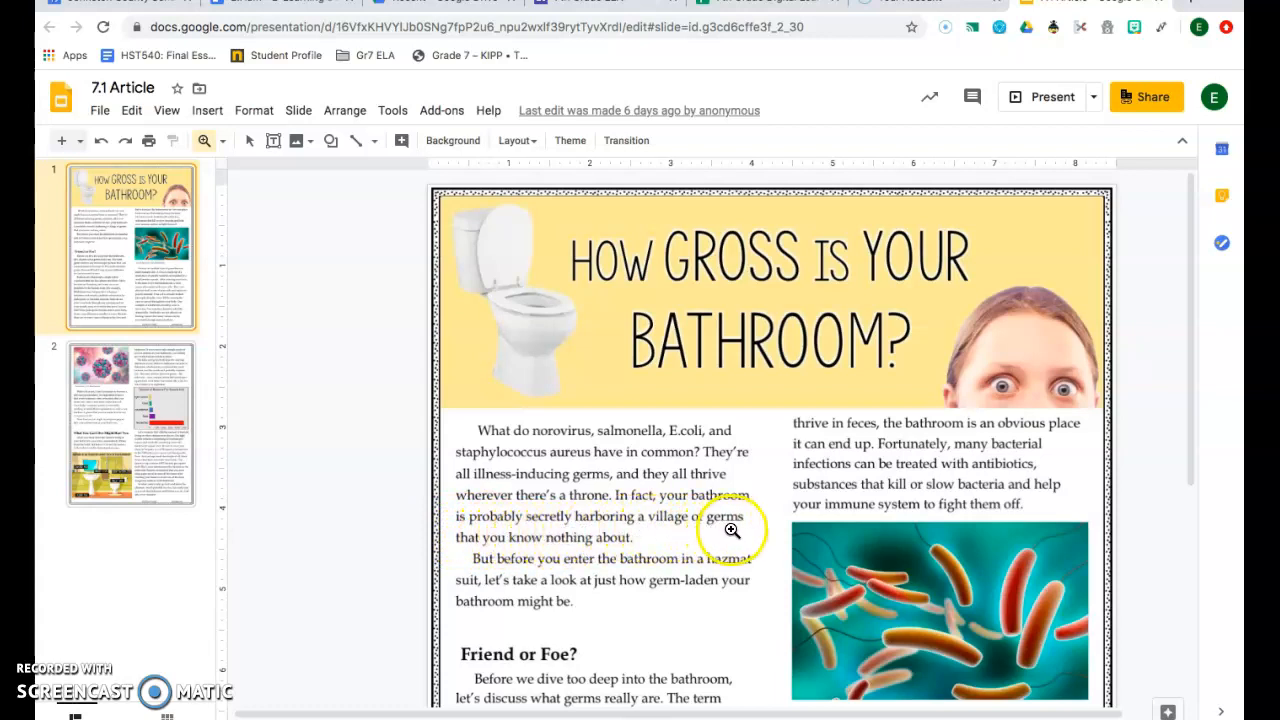
mouse_move(546, 558)
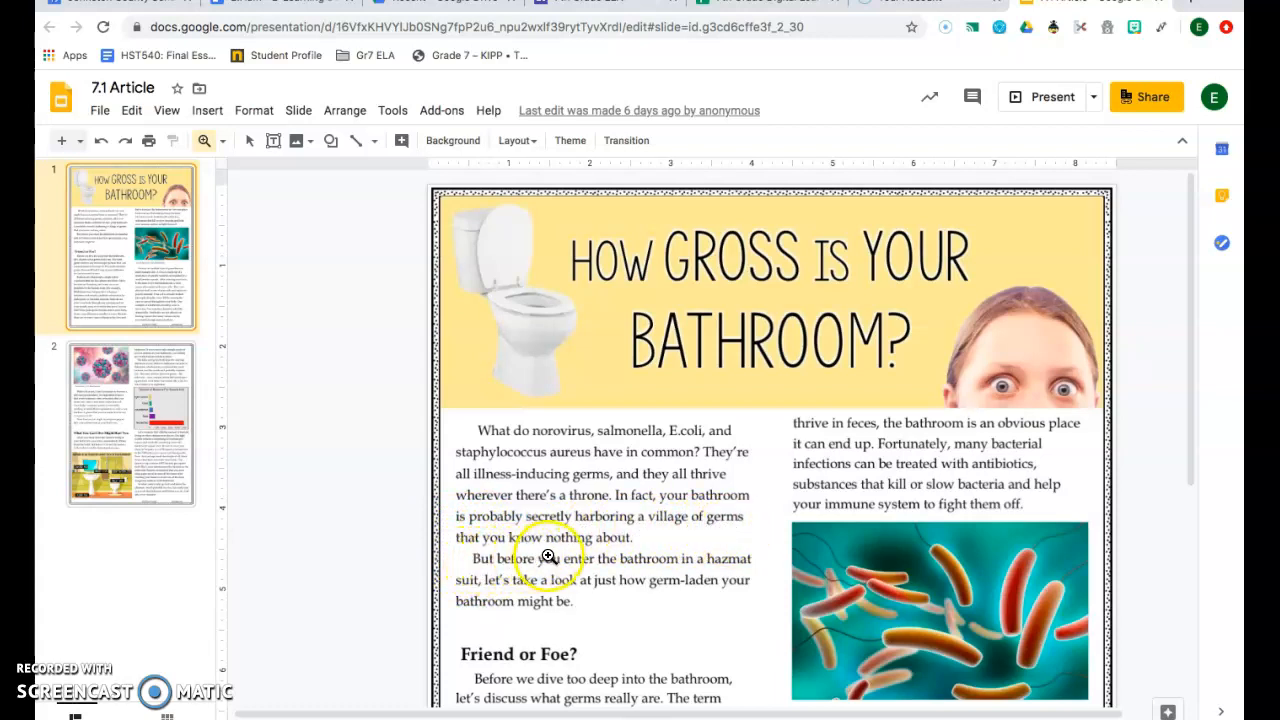
mouse_move(512, 576)
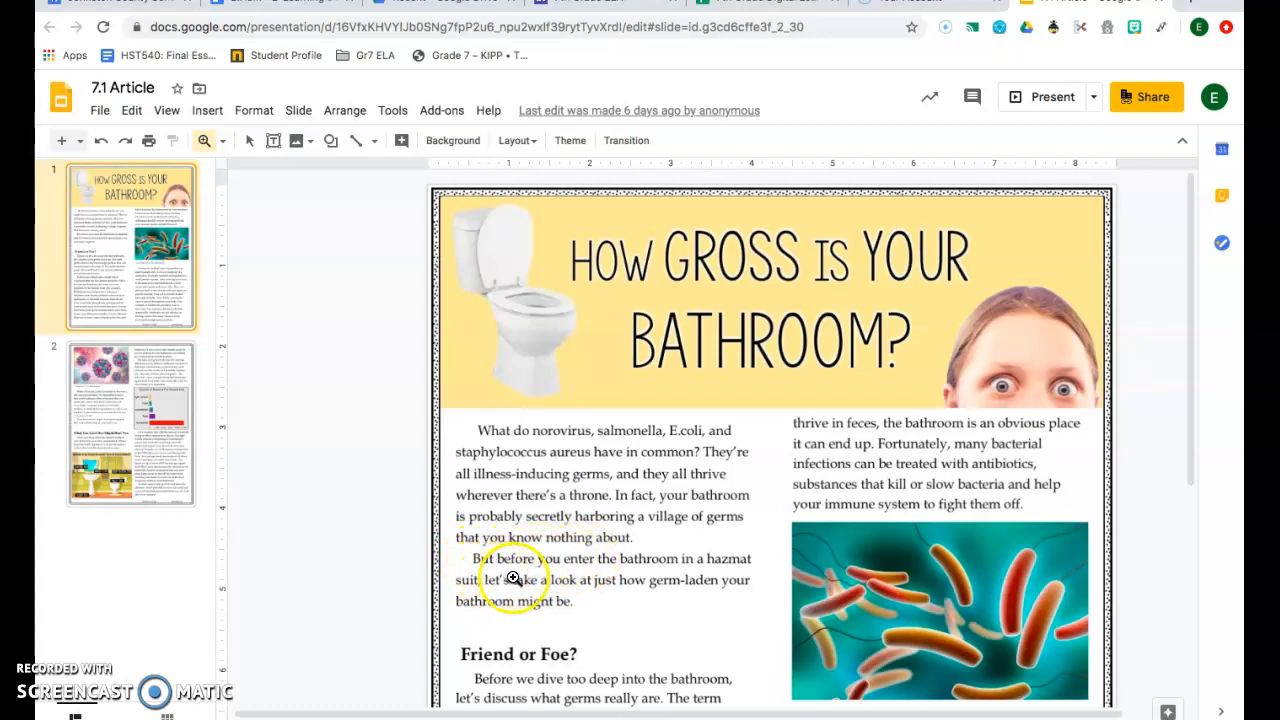
mouse_move(604, 576)
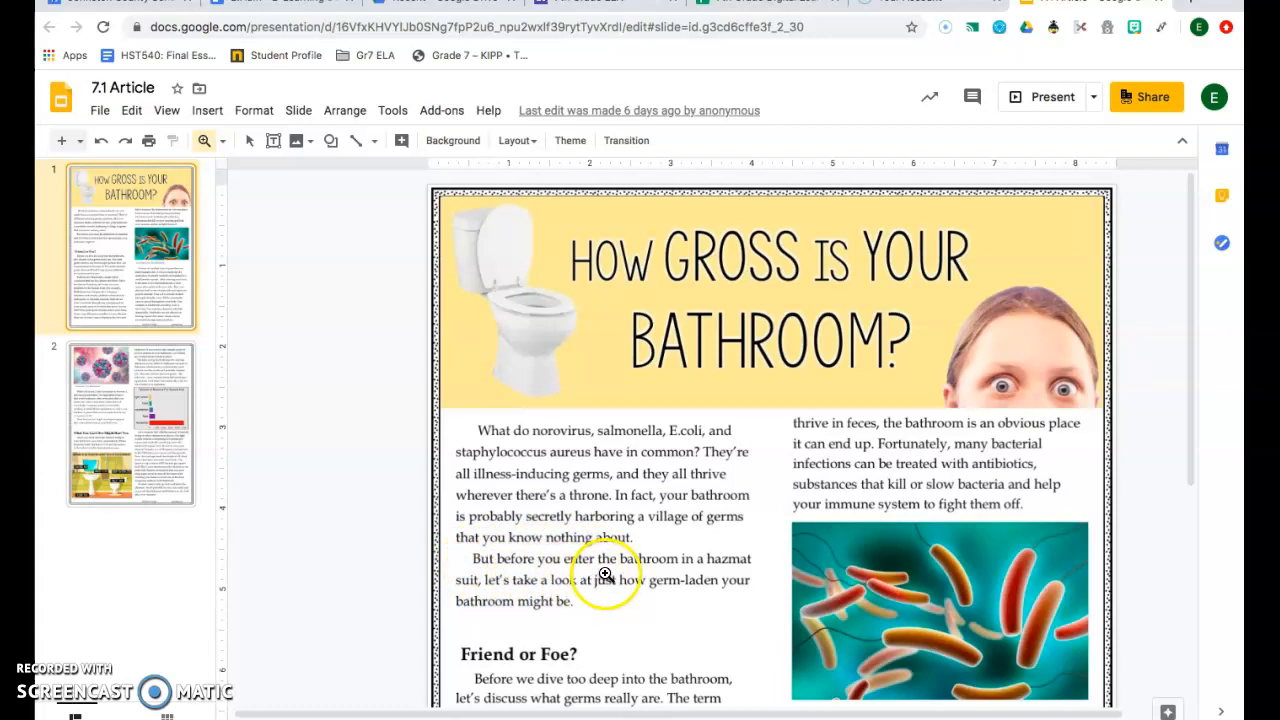
mouse_move(534, 596)
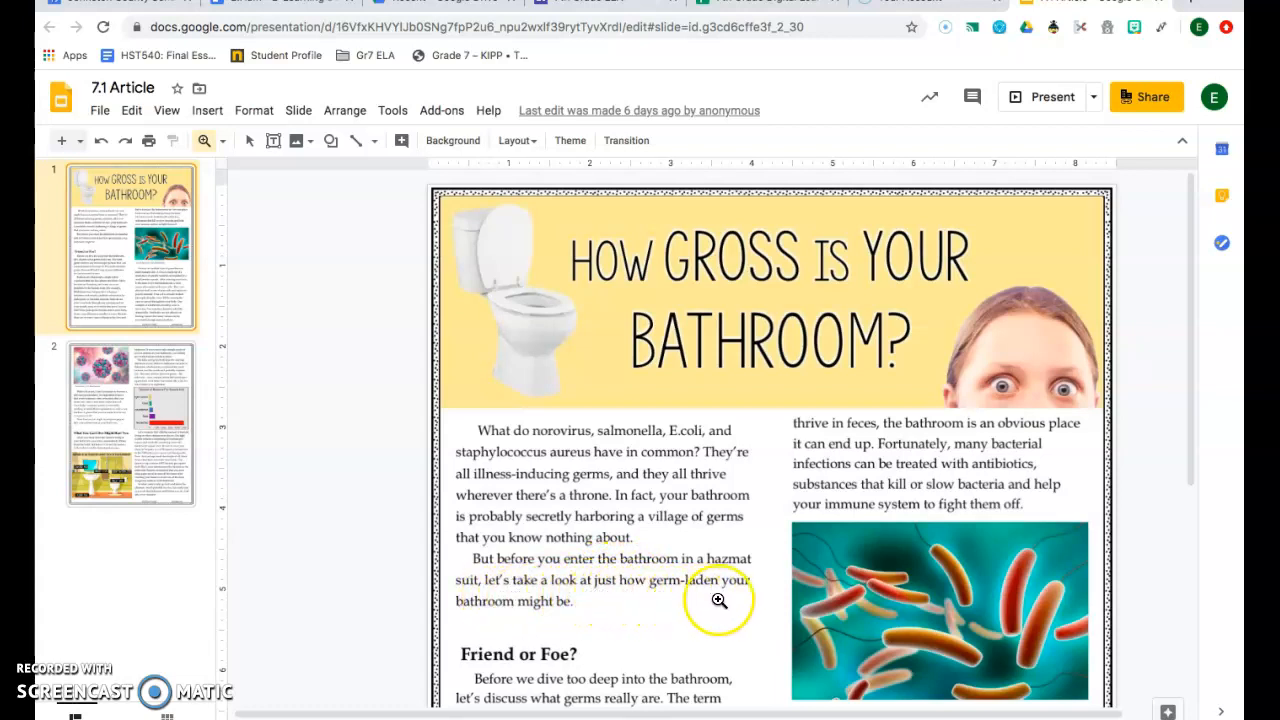
mouse_move(780, 612)
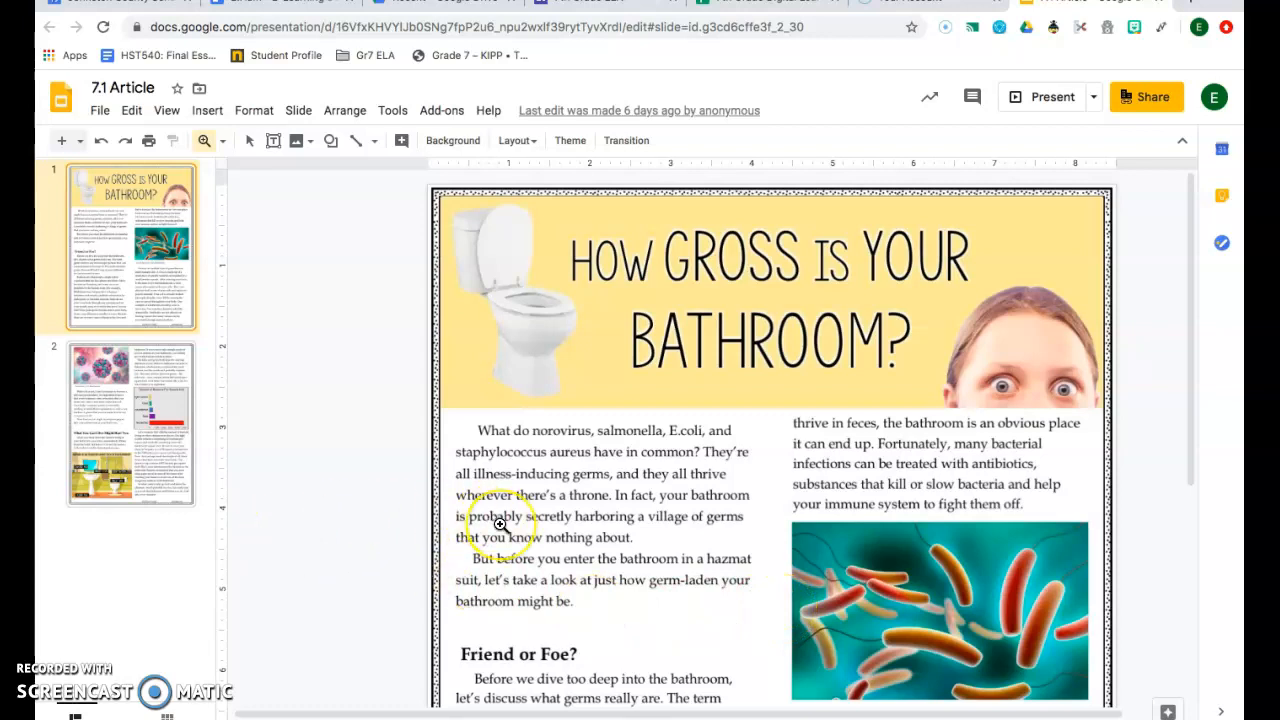
Scroll the first slide down to the 'Friend or Foe?' section on bacteria and viruses.
scroll("down", 3)
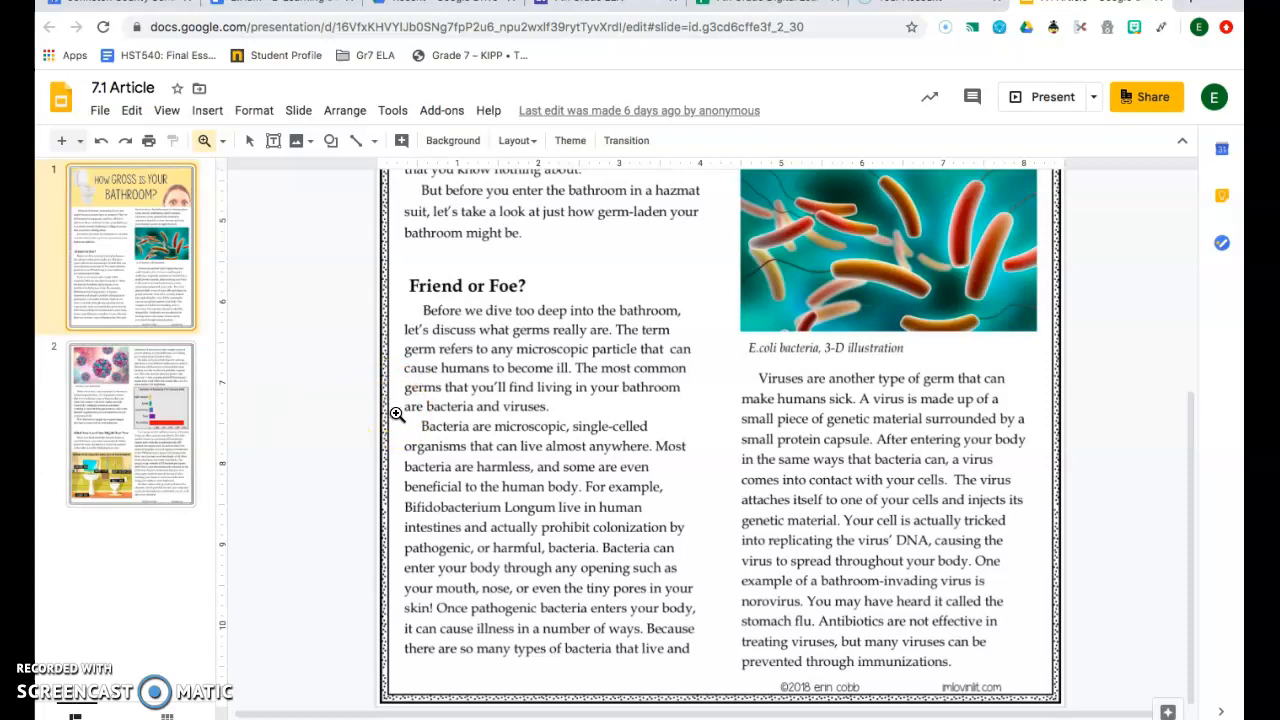
mouse_move(400, 434)
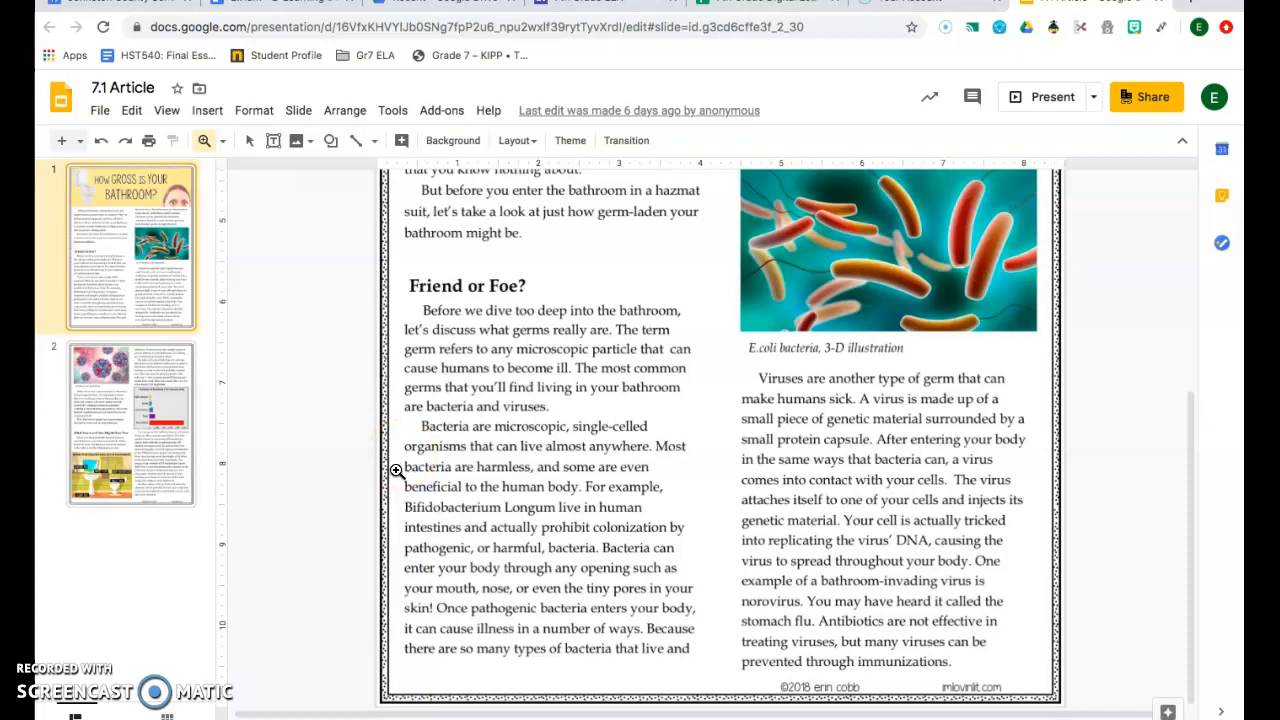
mouse_move(396, 488)
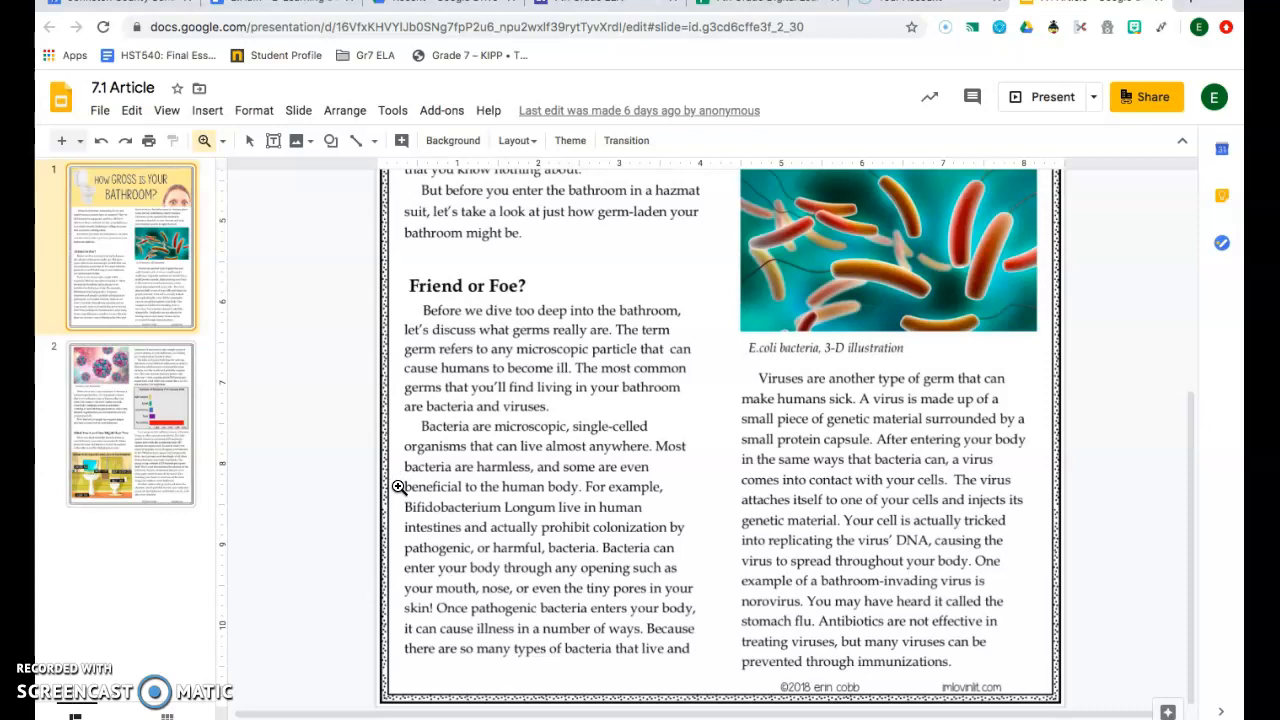
mouse_move(396, 508)
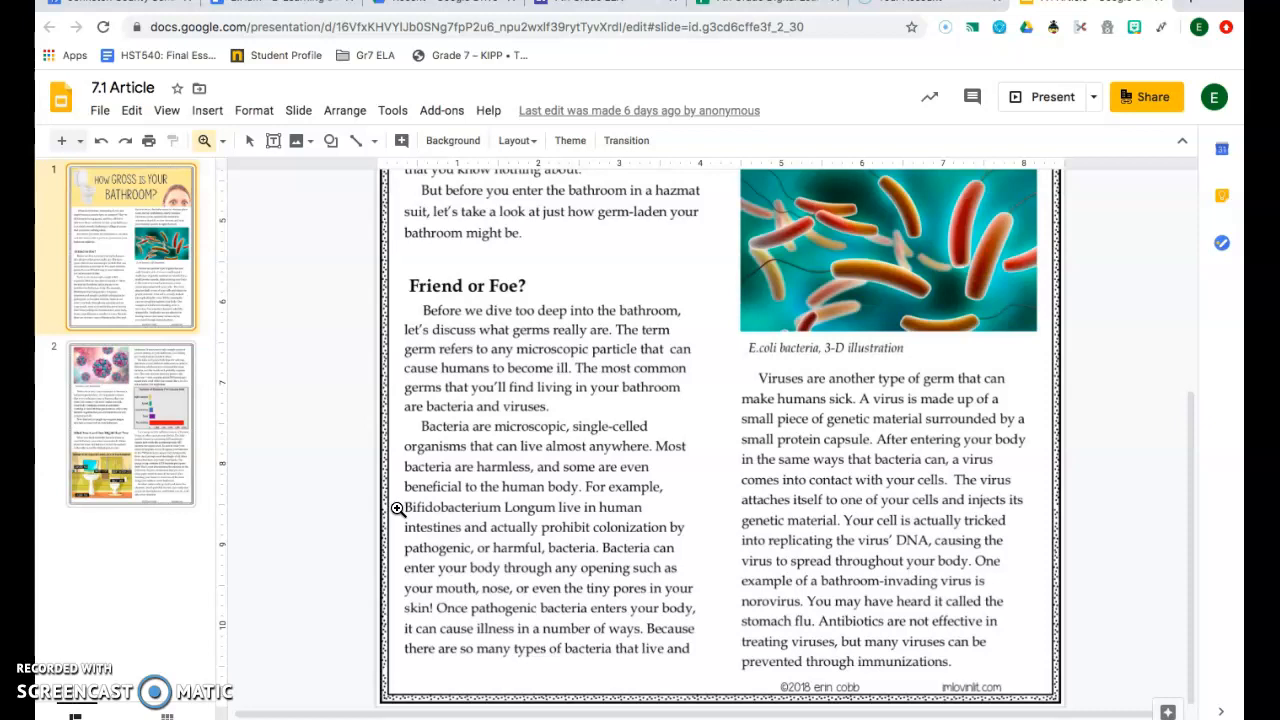
mouse_move(396, 518)
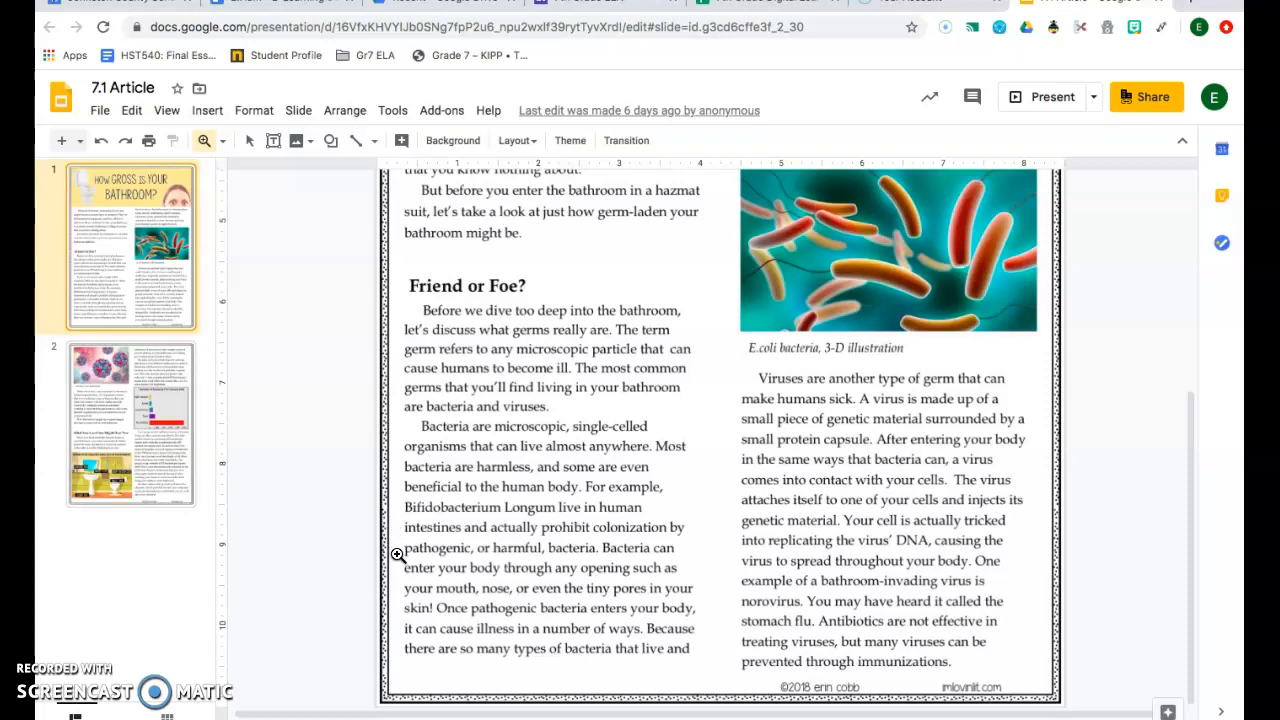
mouse_move(396, 568)
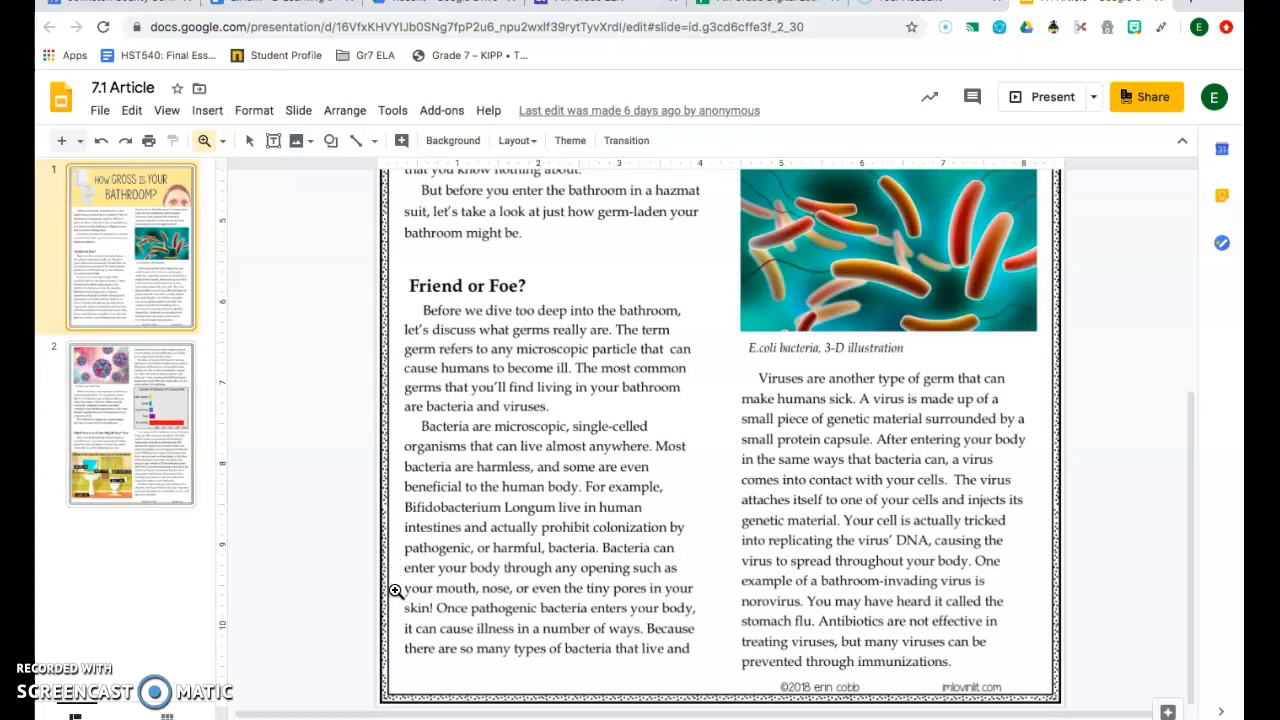
mouse_move(396, 608)
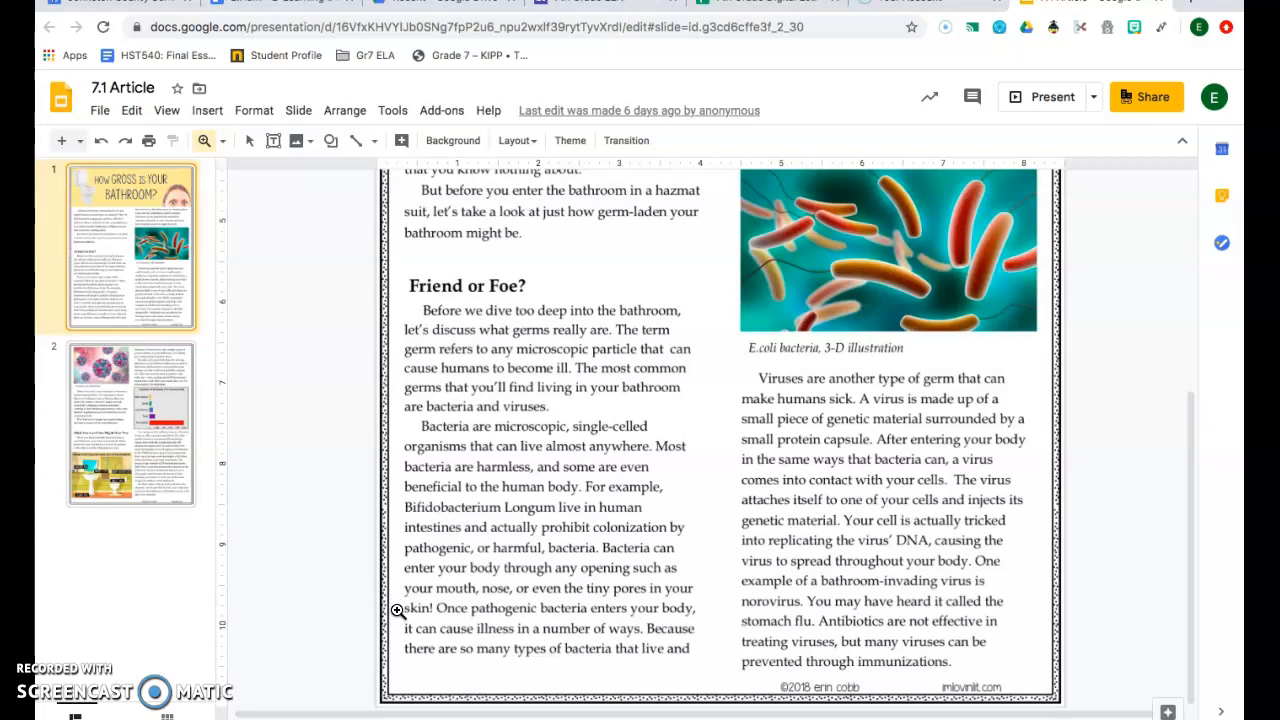
mouse_move(398, 630)
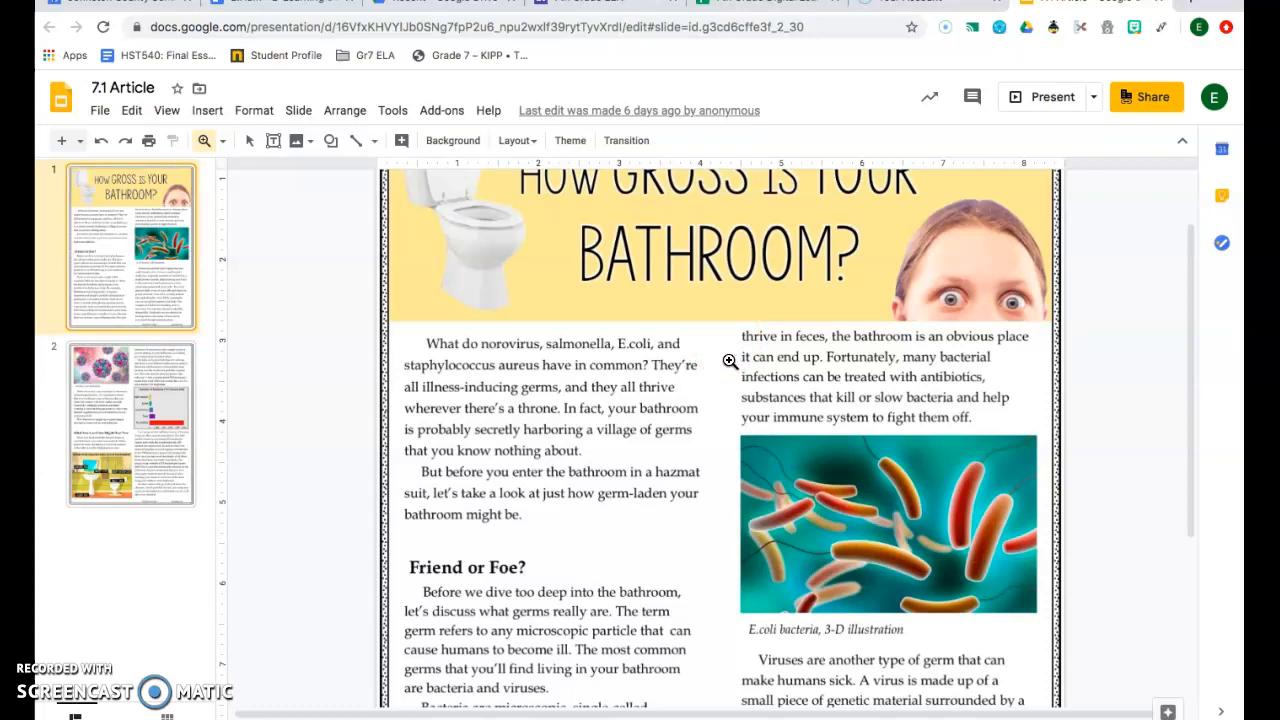
mouse_move(730, 380)
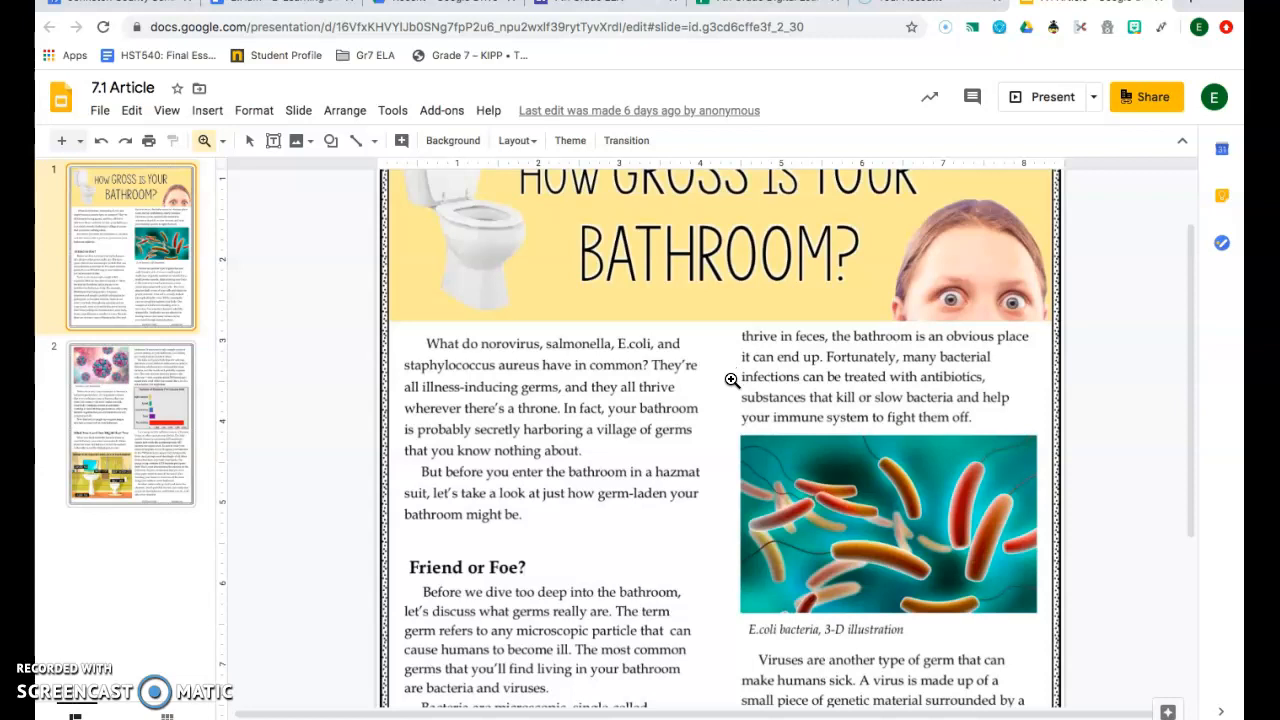
mouse_move(732, 402)
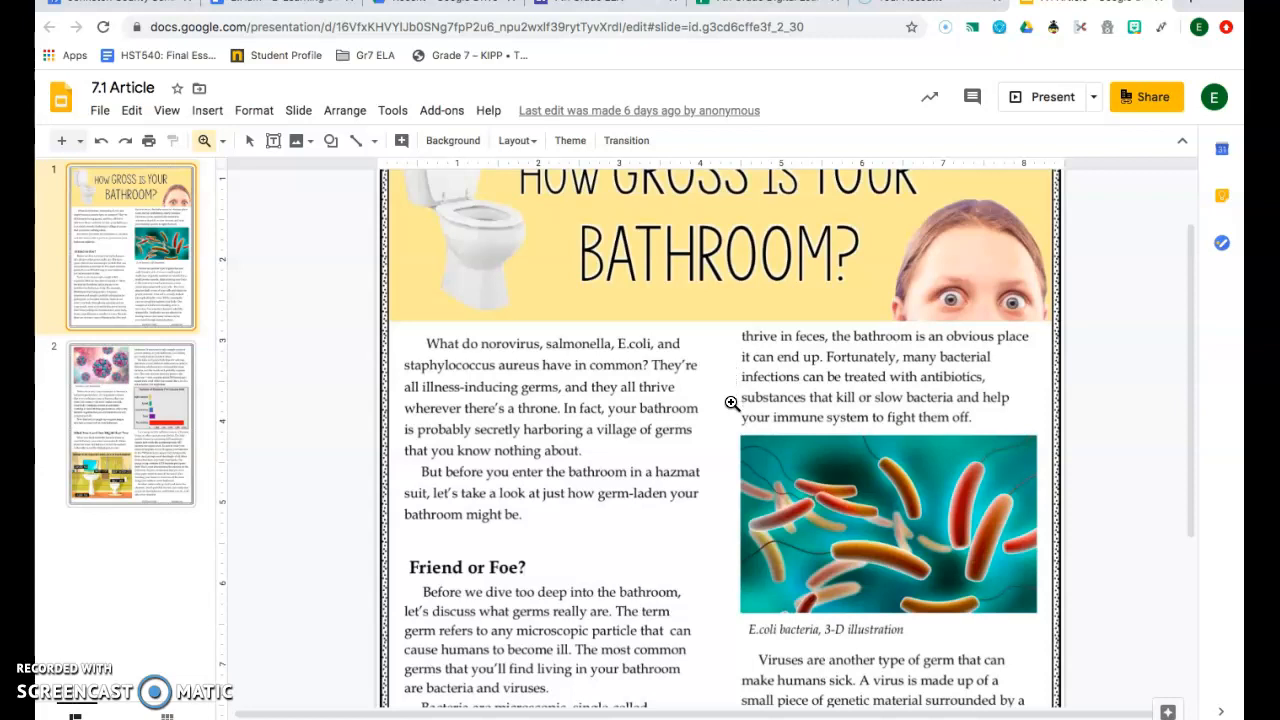
mouse_move(718, 556)
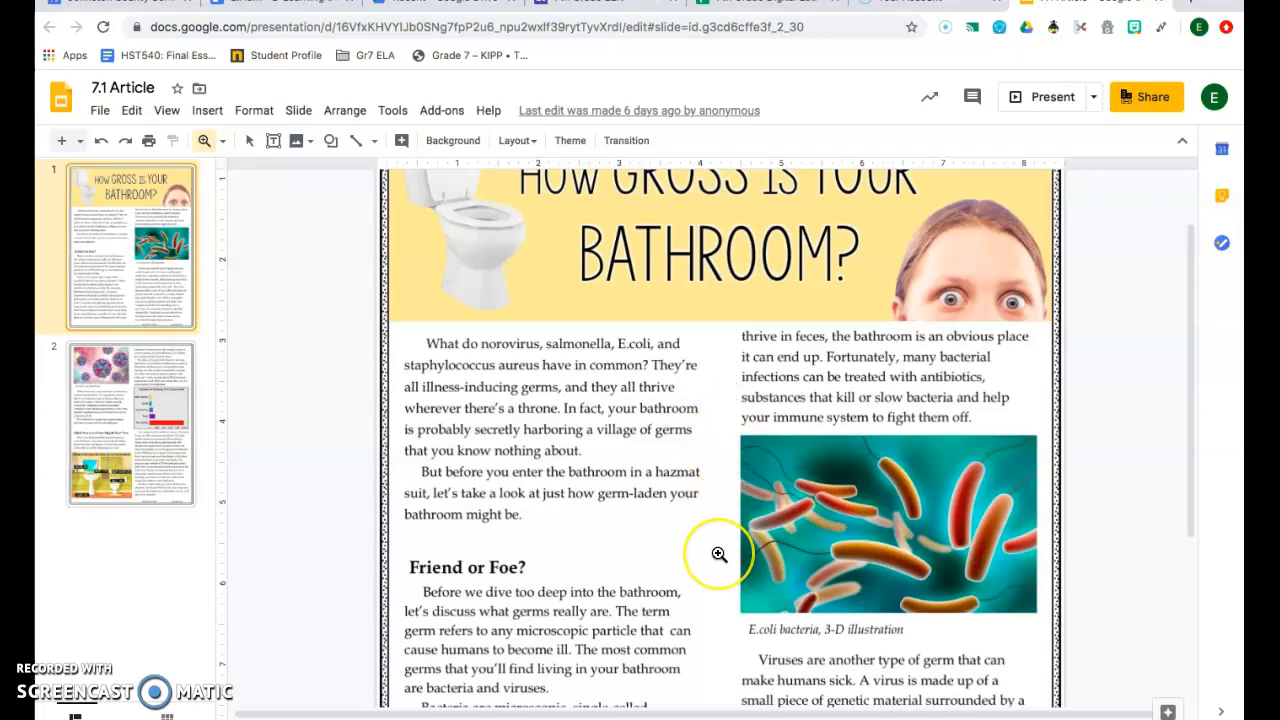
scroll("down", 3)
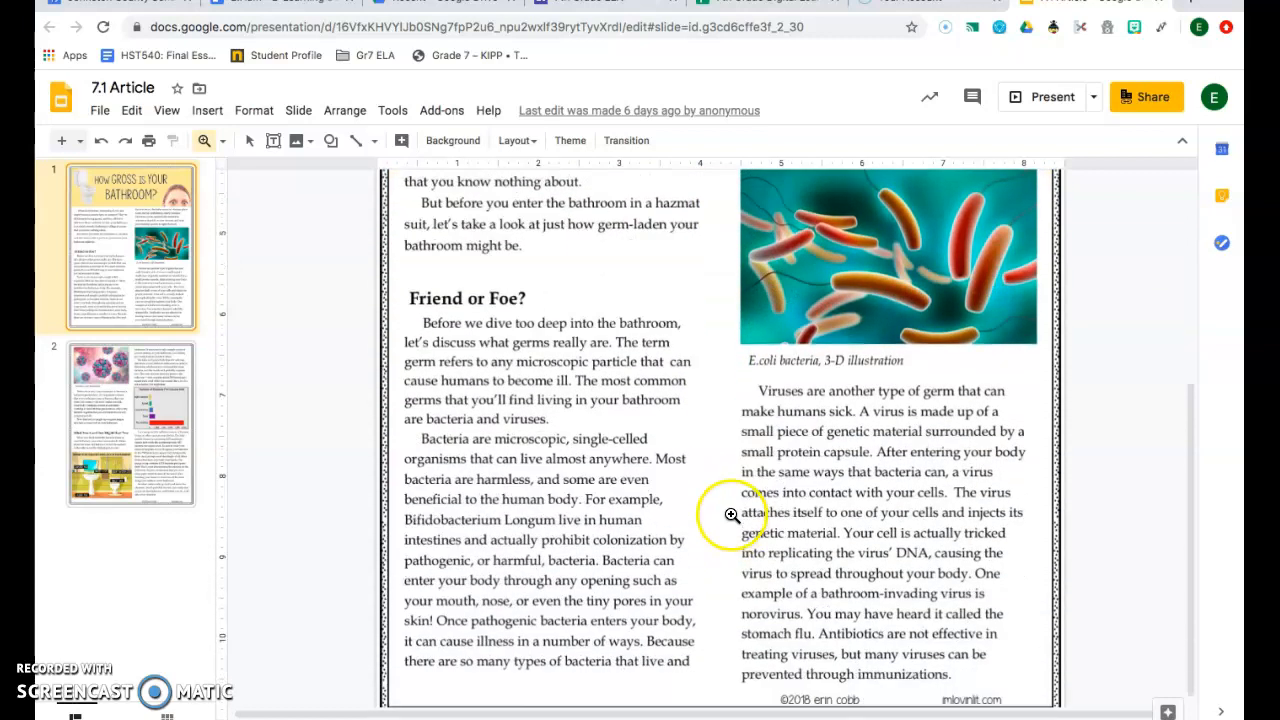
scroll("down", 3)
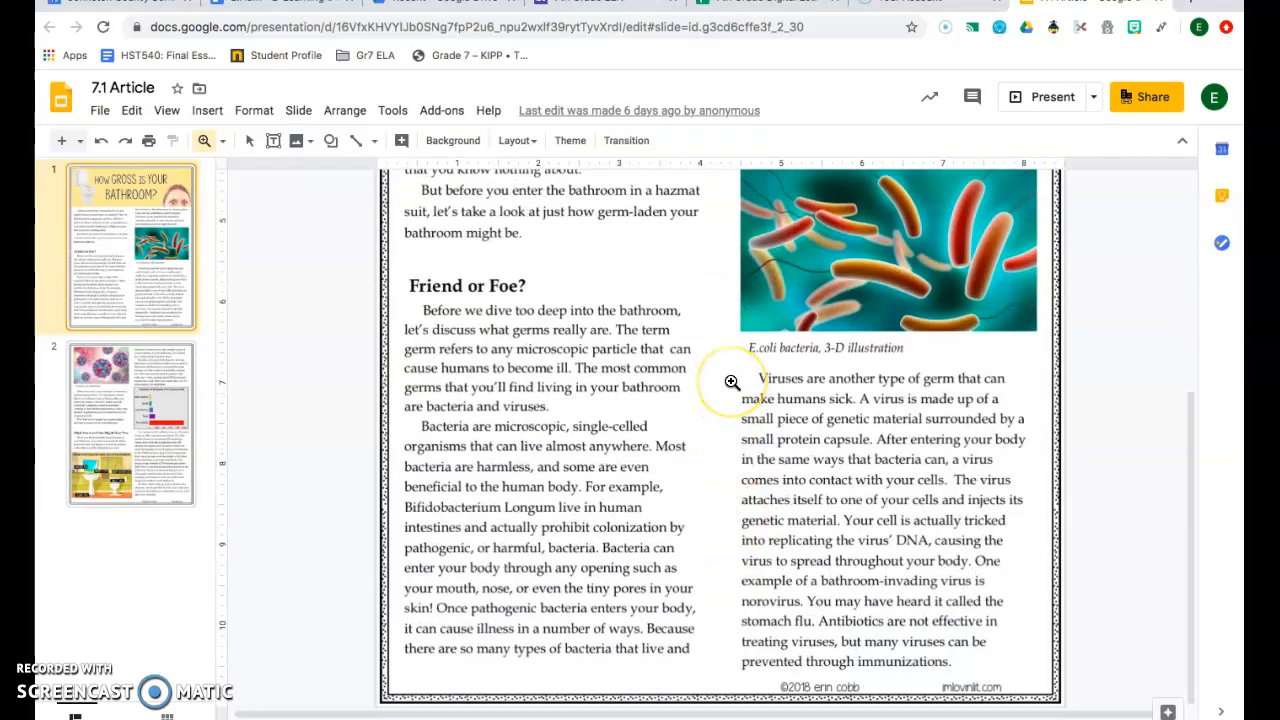
mouse_move(724, 402)
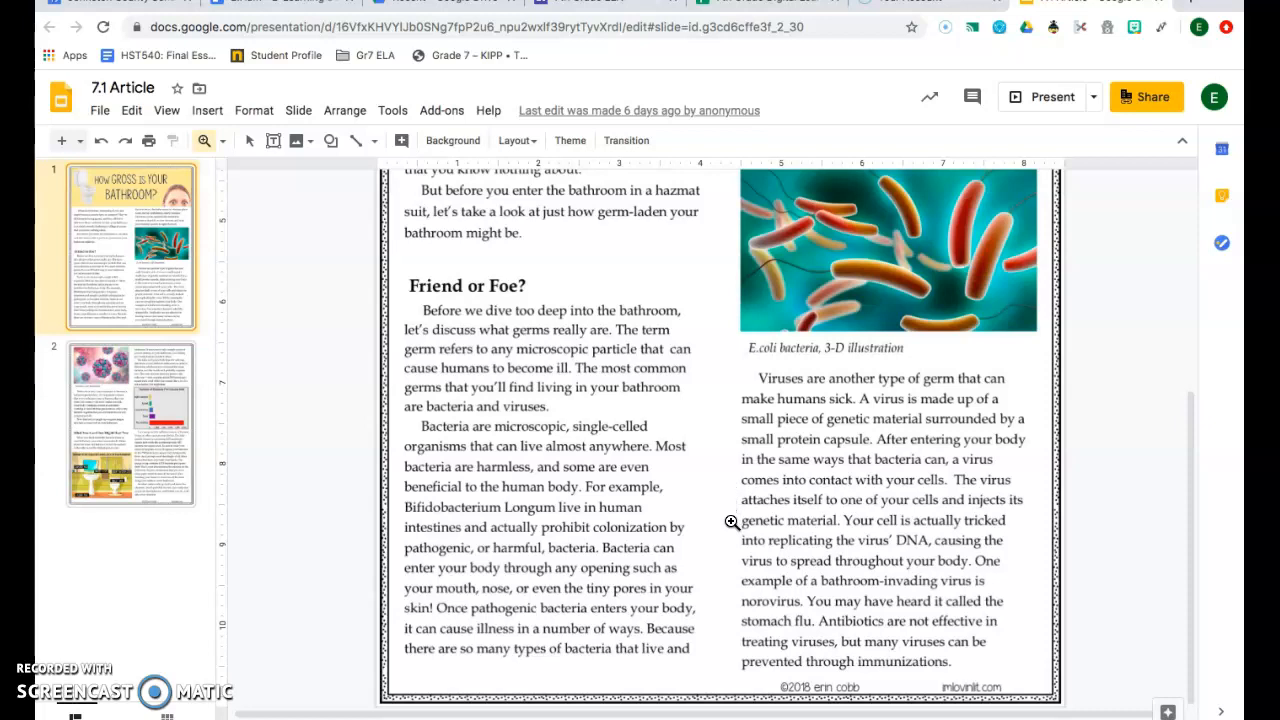
mouse_move(732, 544)
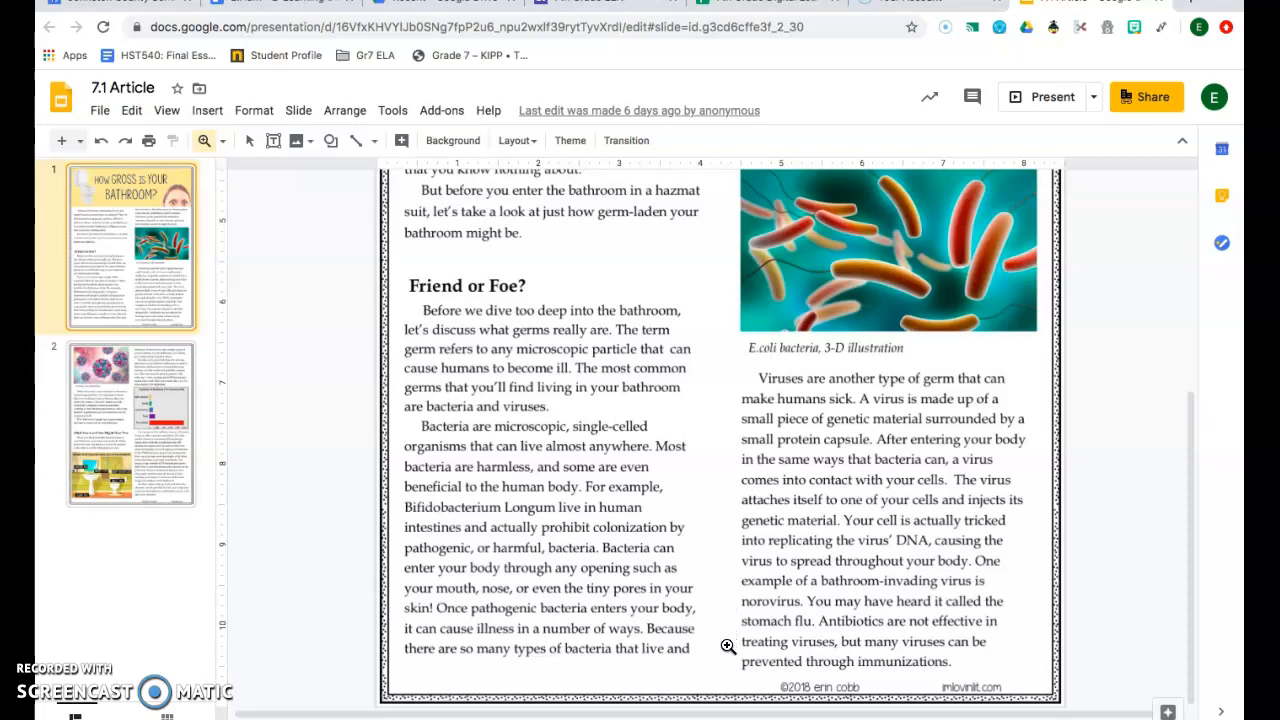
mouse_move(316, 504)
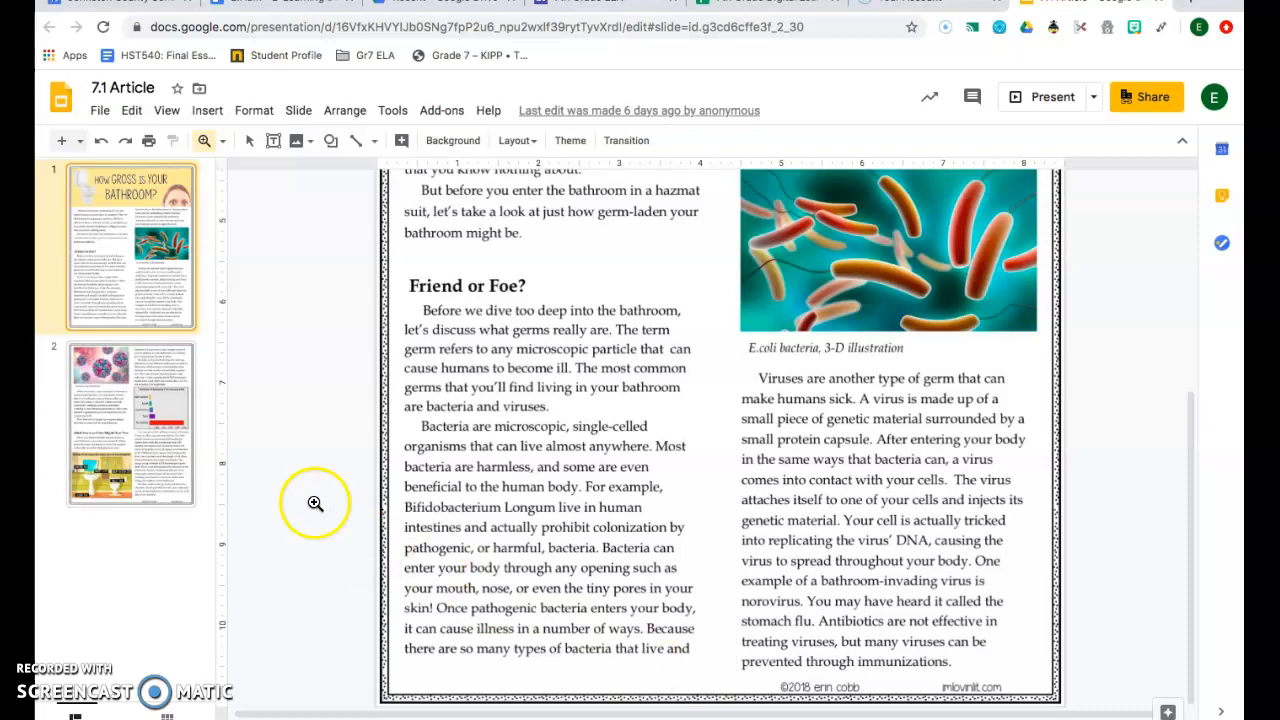
Switch to slide 2 with the norovirus illustration and bacteria-per-square-inch chart.
left_click(118, 420)
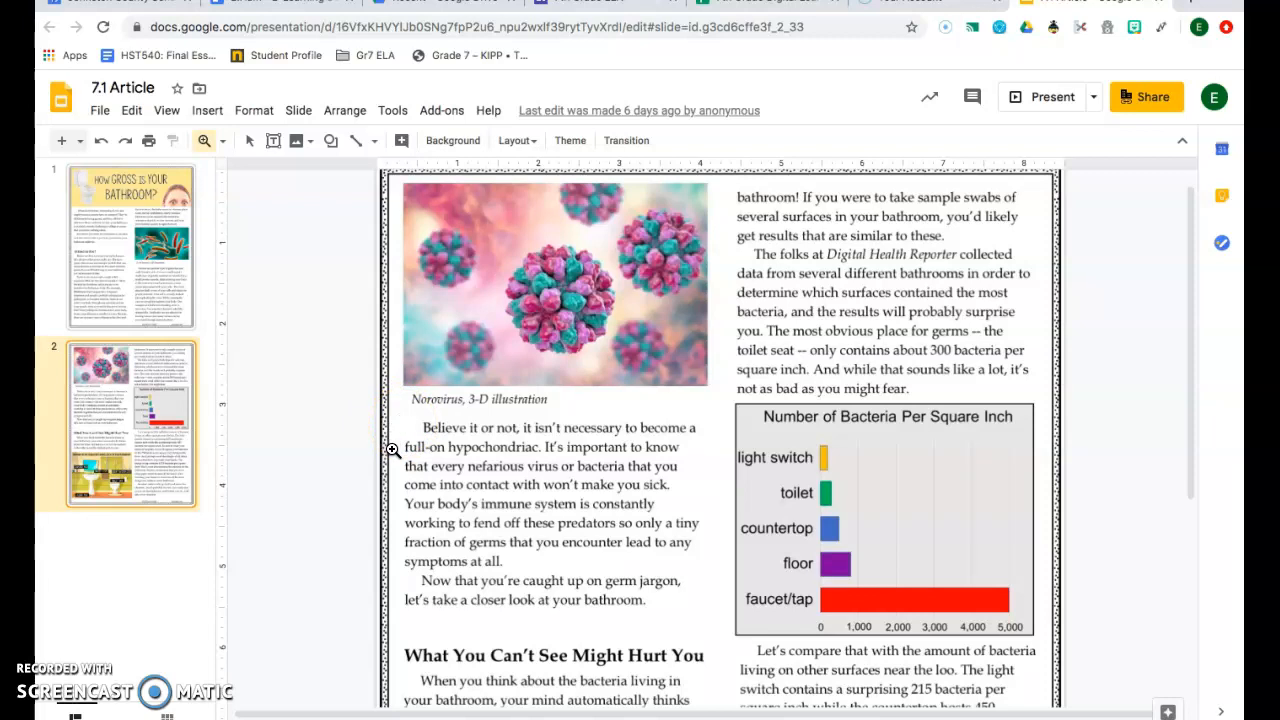
mouse_move(396, 474)
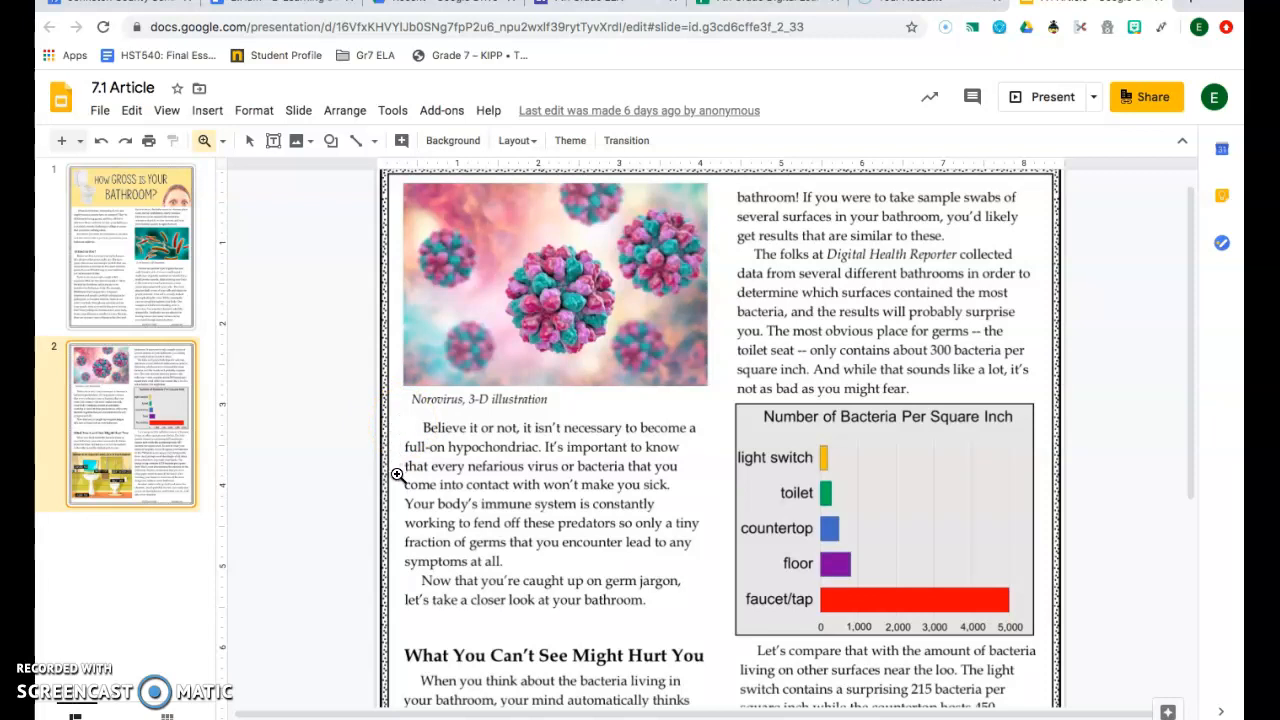
mouse_move(392, 492)
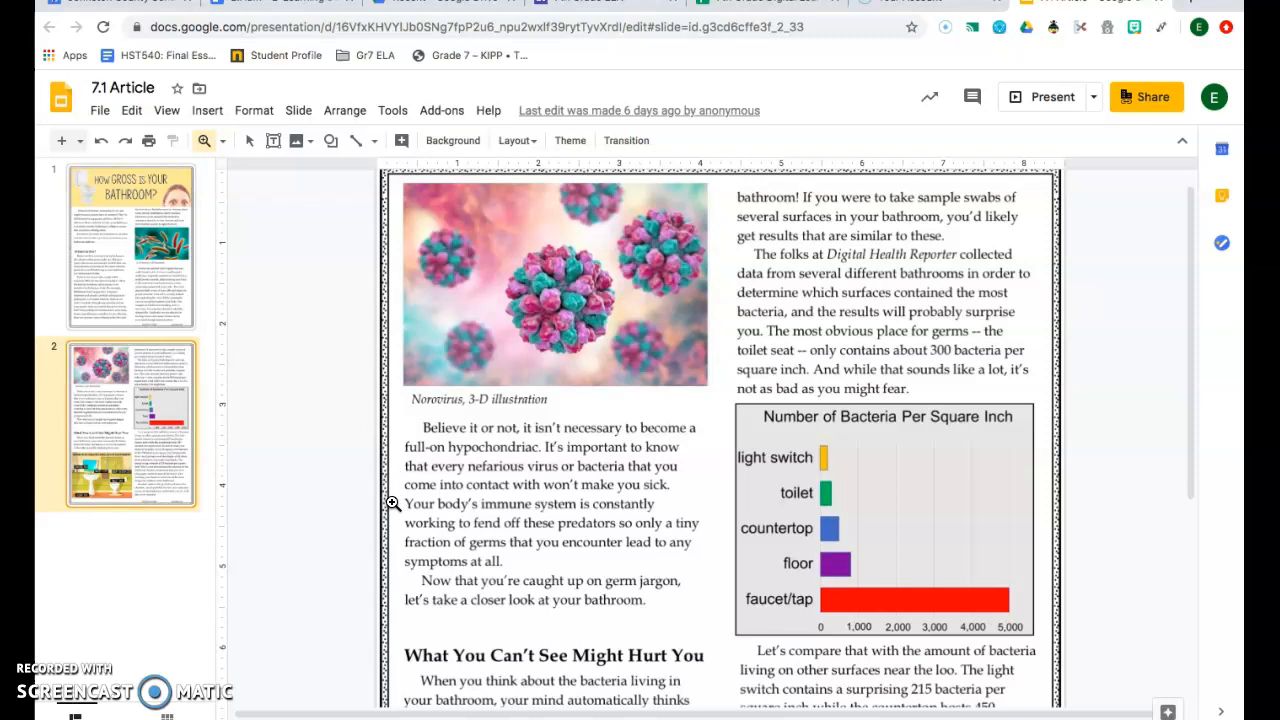
mouse_move(392, 524)
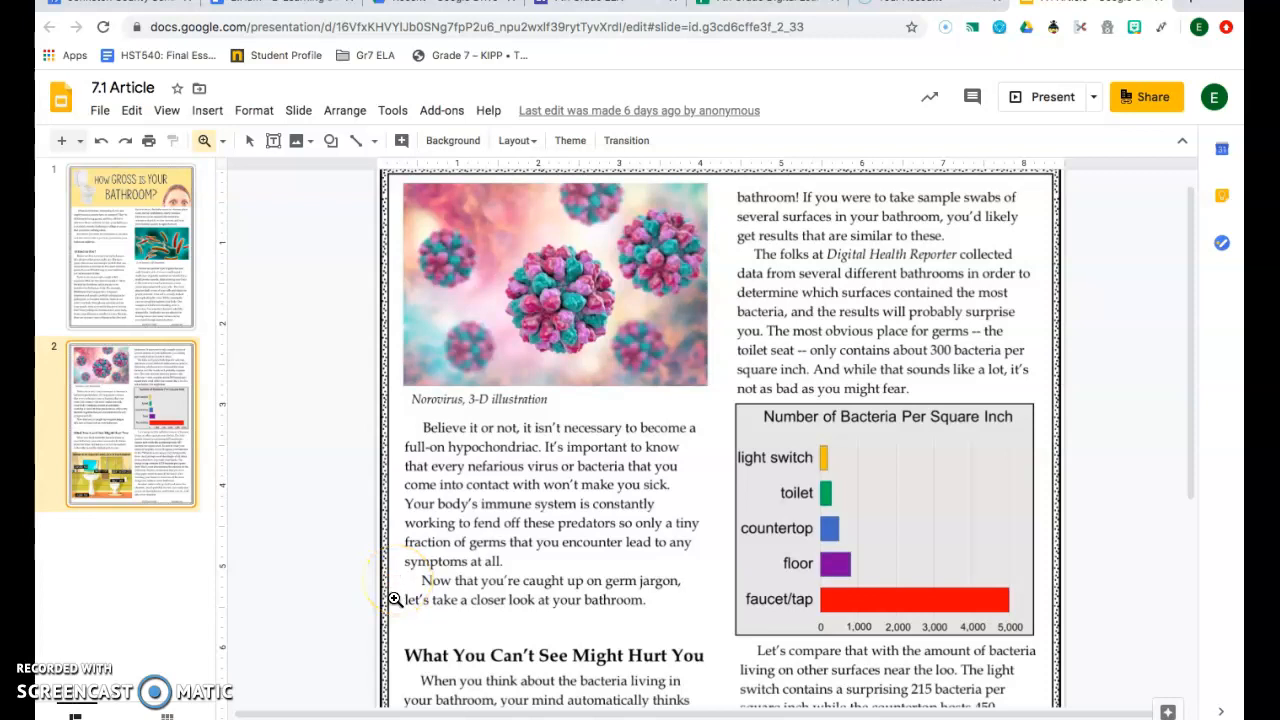
scroll("down", 3)
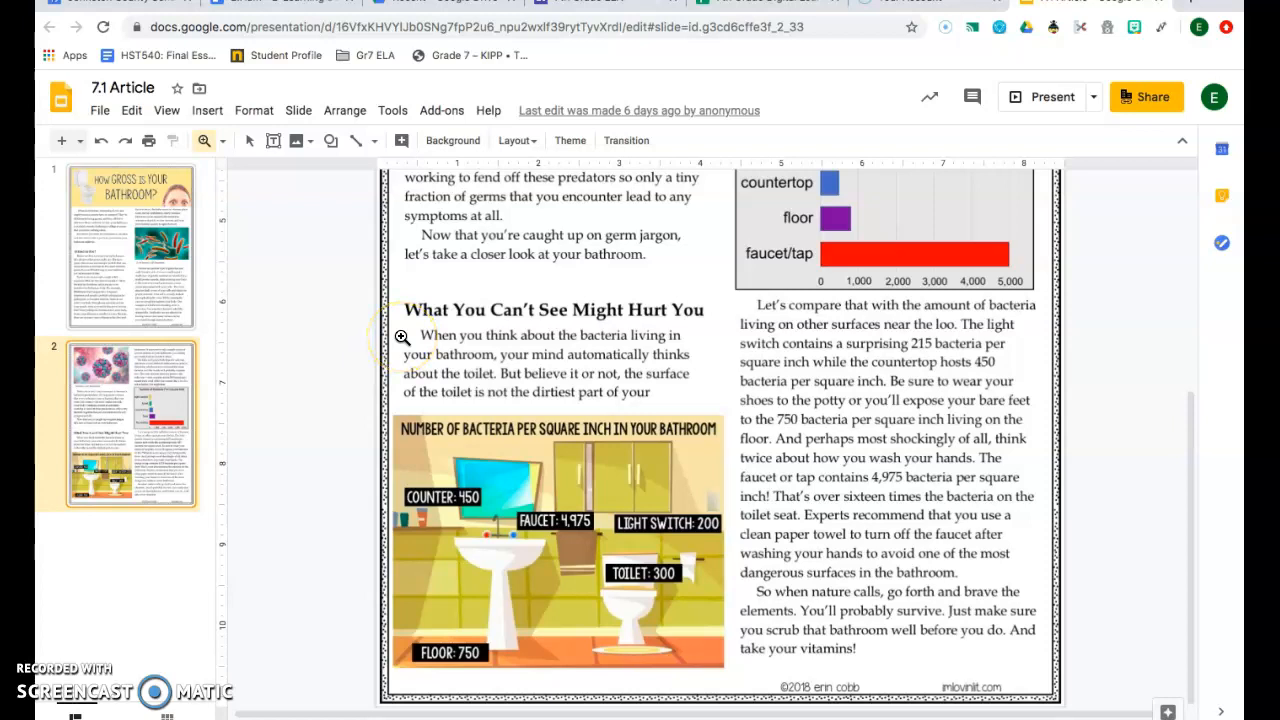
mouse_move(392, 356)
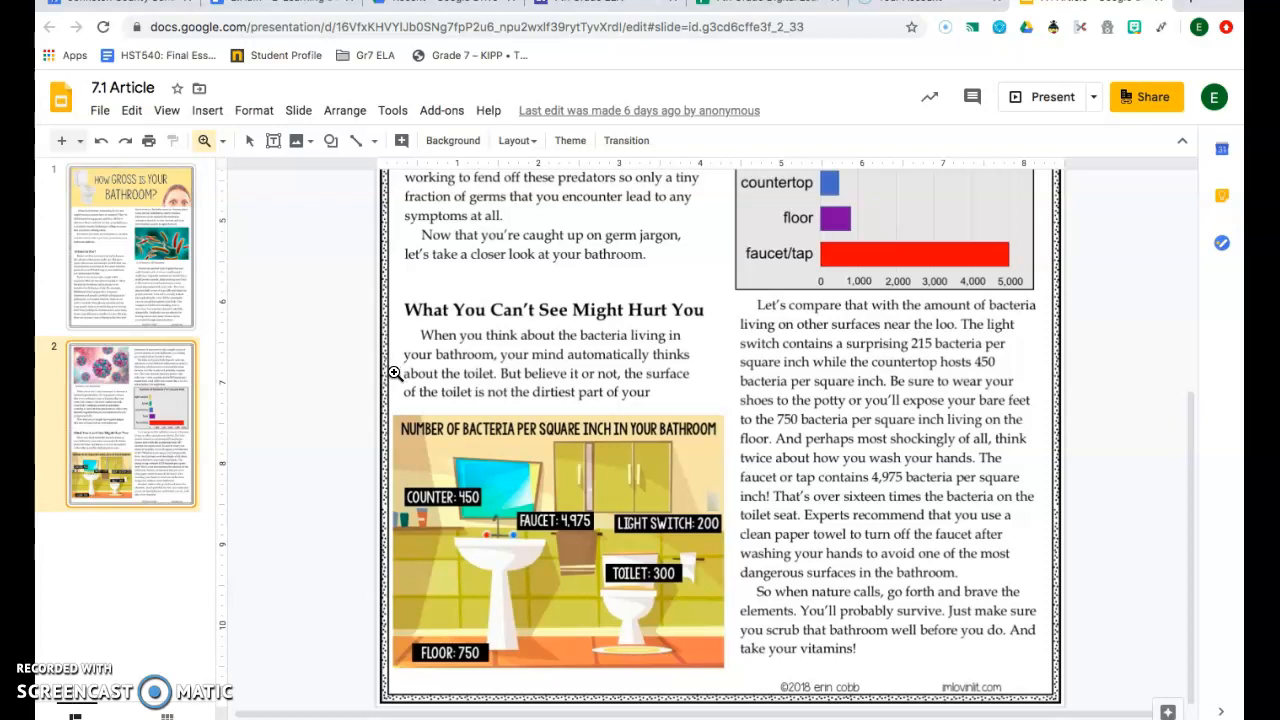
mouse_move(394, 376)
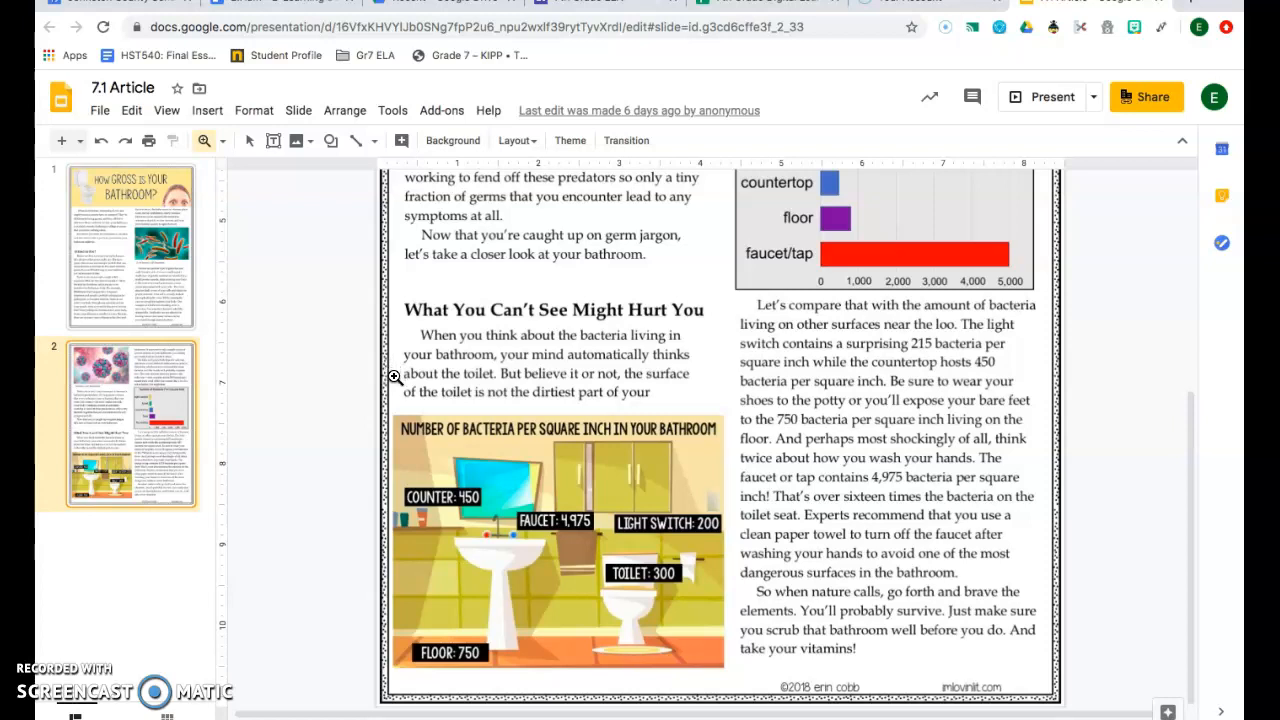
mouse_move(392, 390)
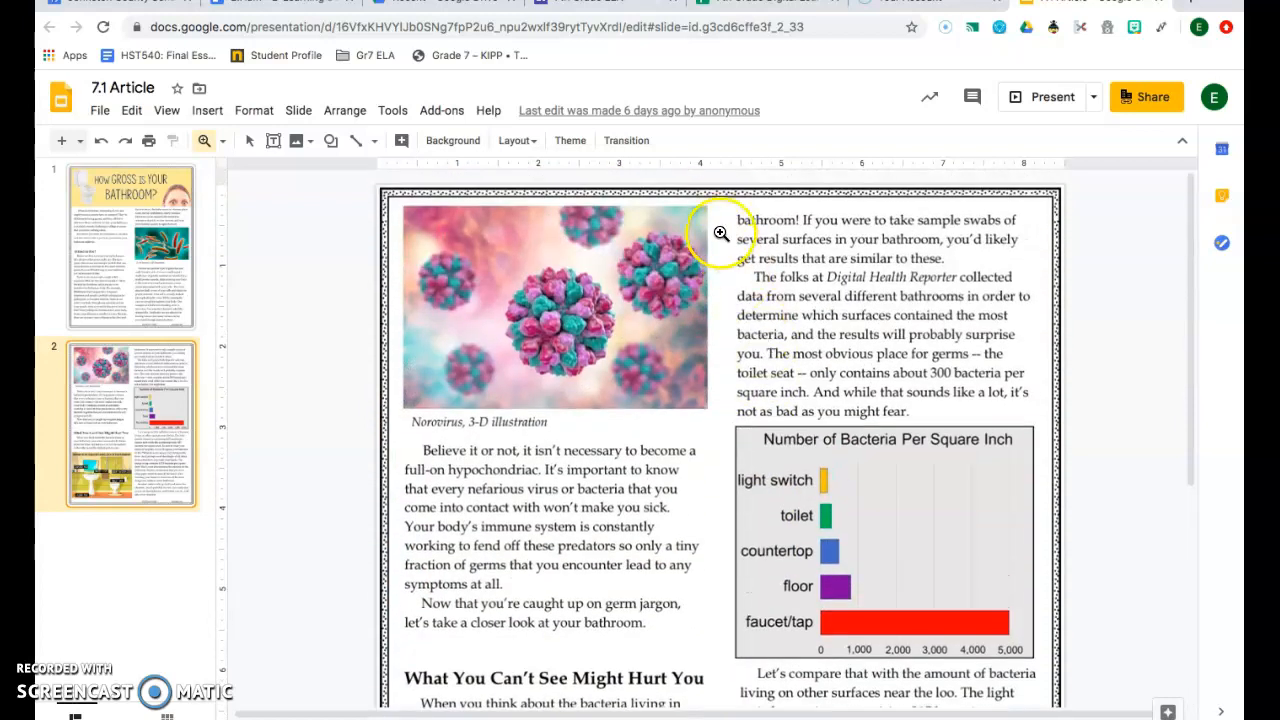
mouse_move(720, 220)
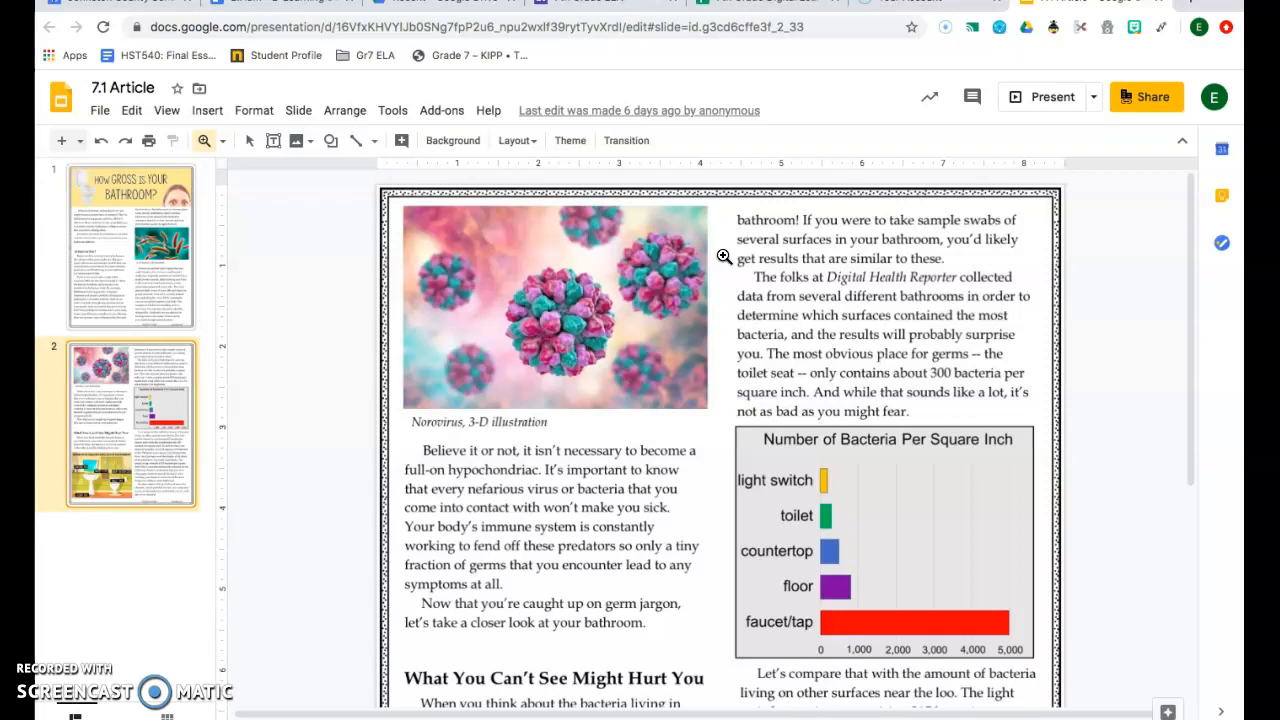
mouse_move(732, 280)
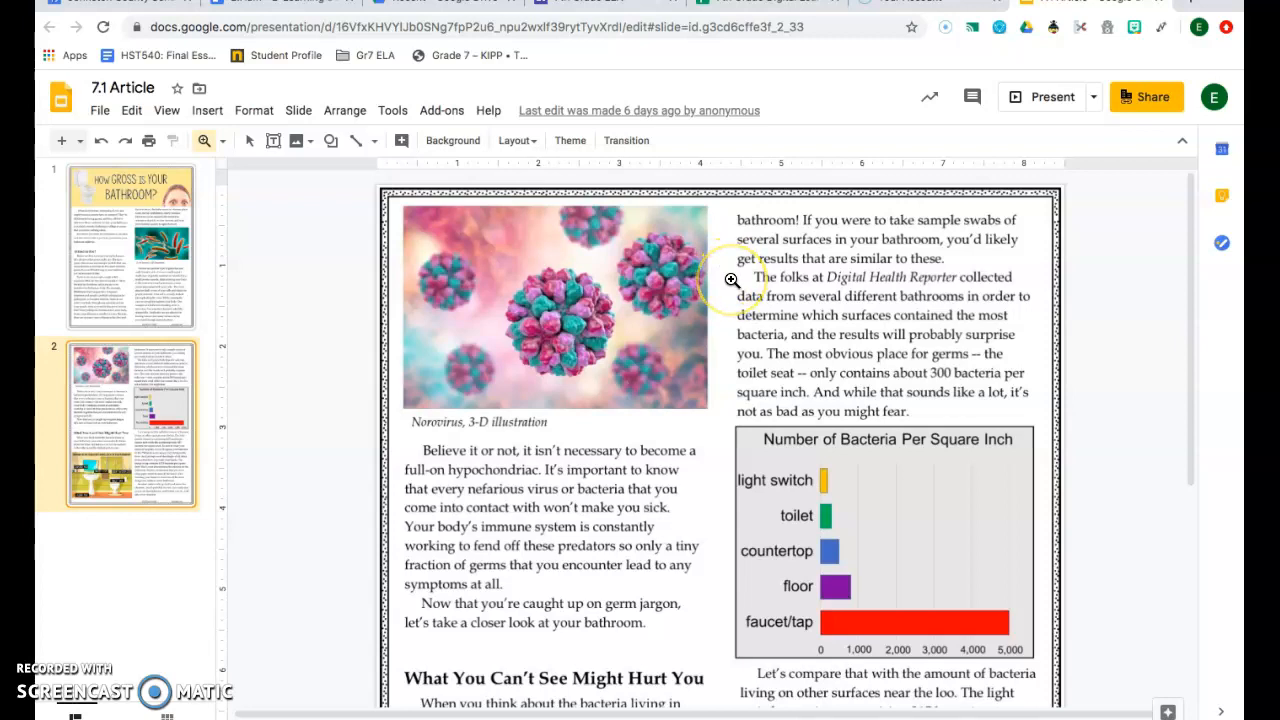
mouse_move(724, 288)
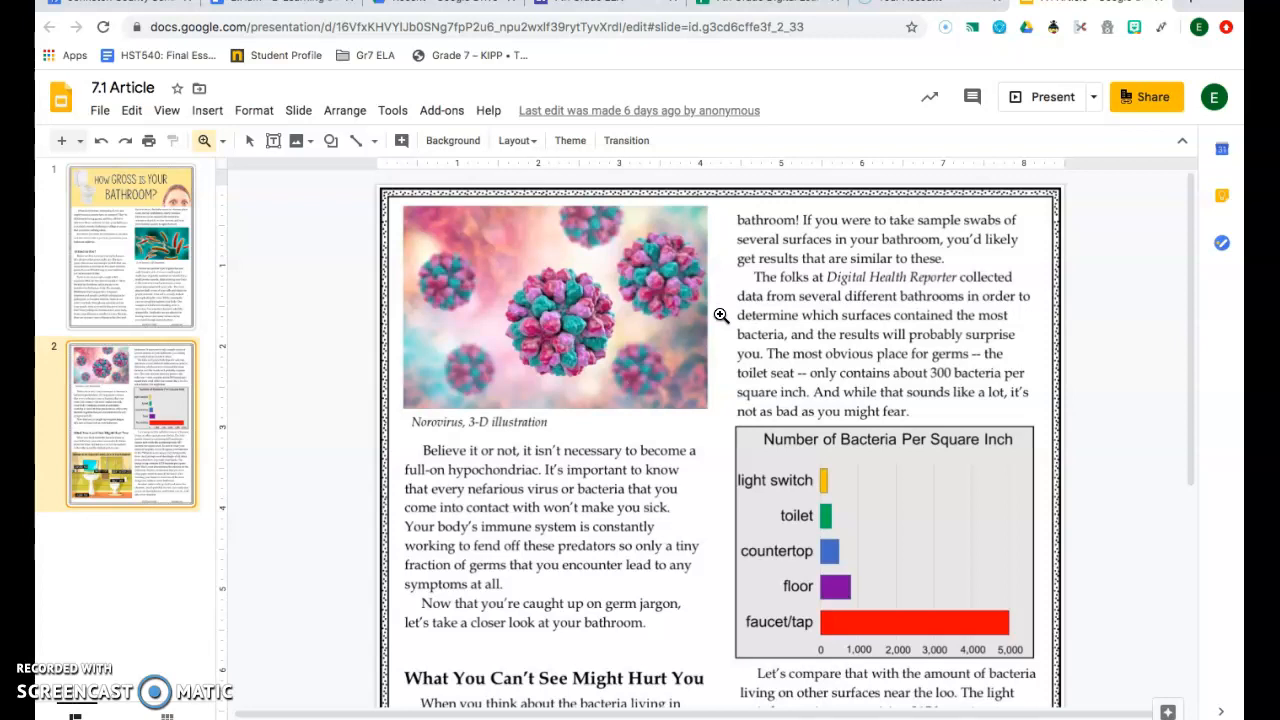
mouse_move(724, 336)
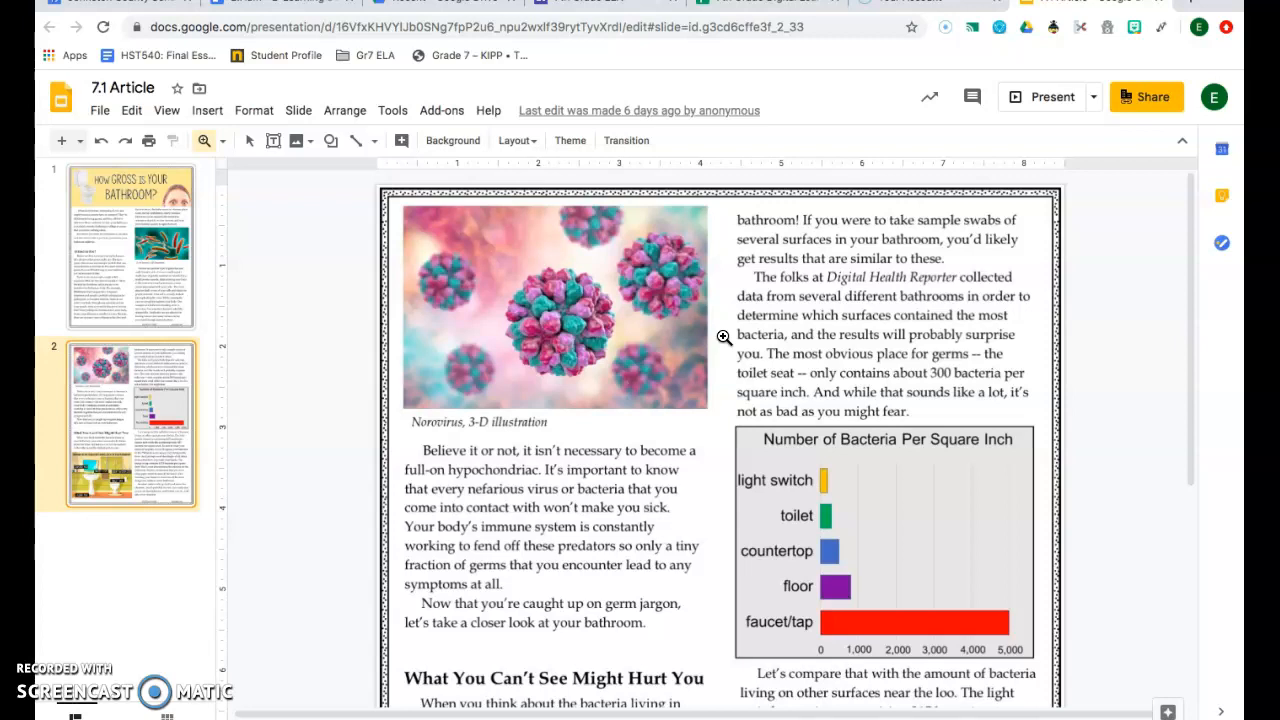
mouse_move(724, 360)
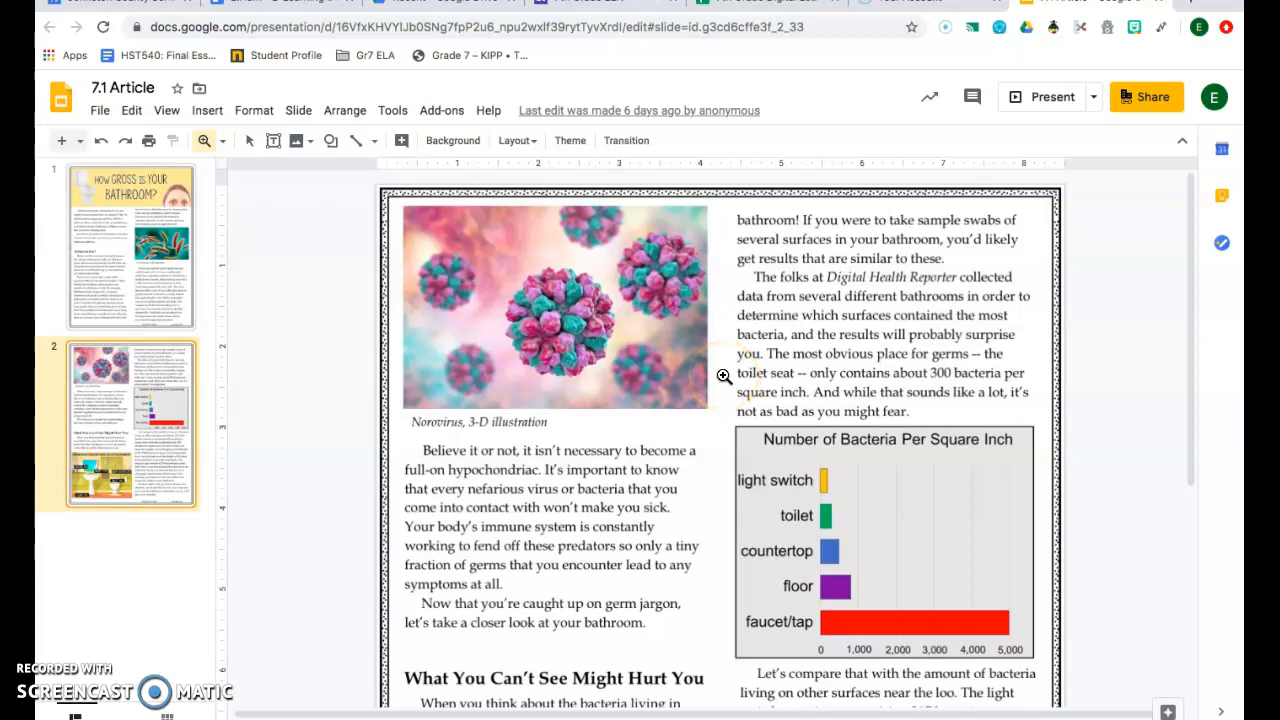
mouse_move(724, 396)
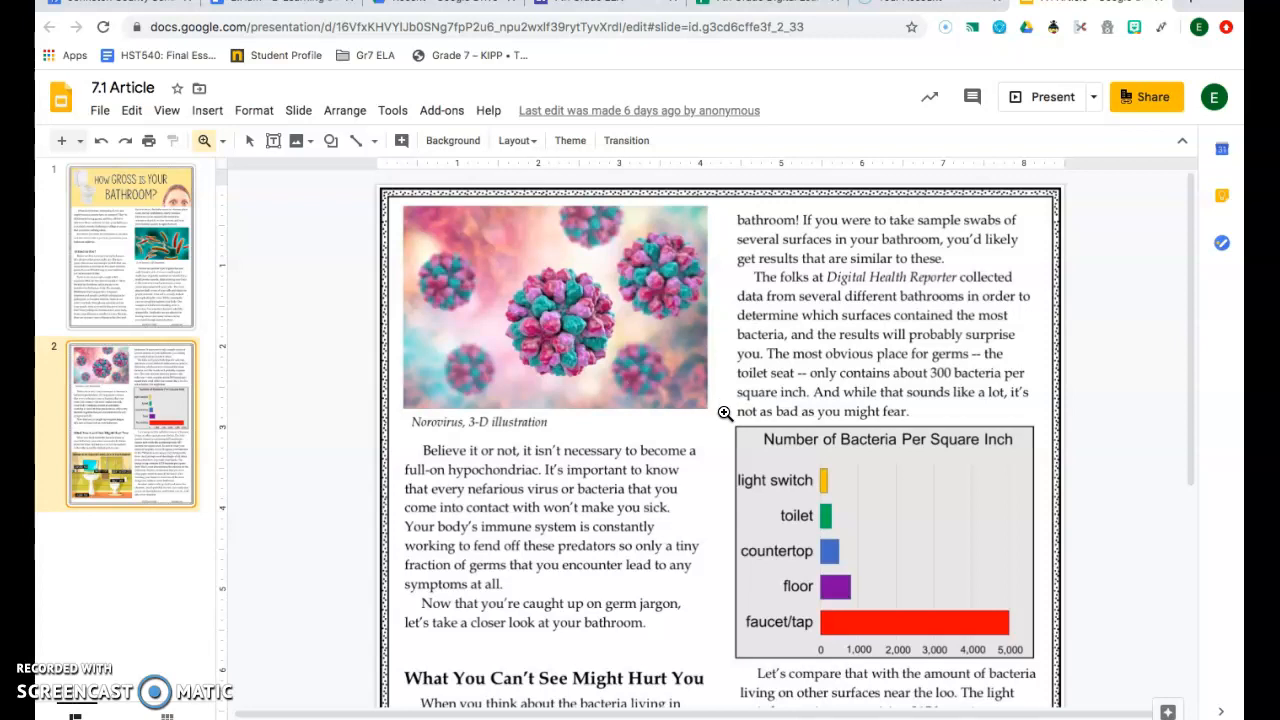
scroll("down", 3)
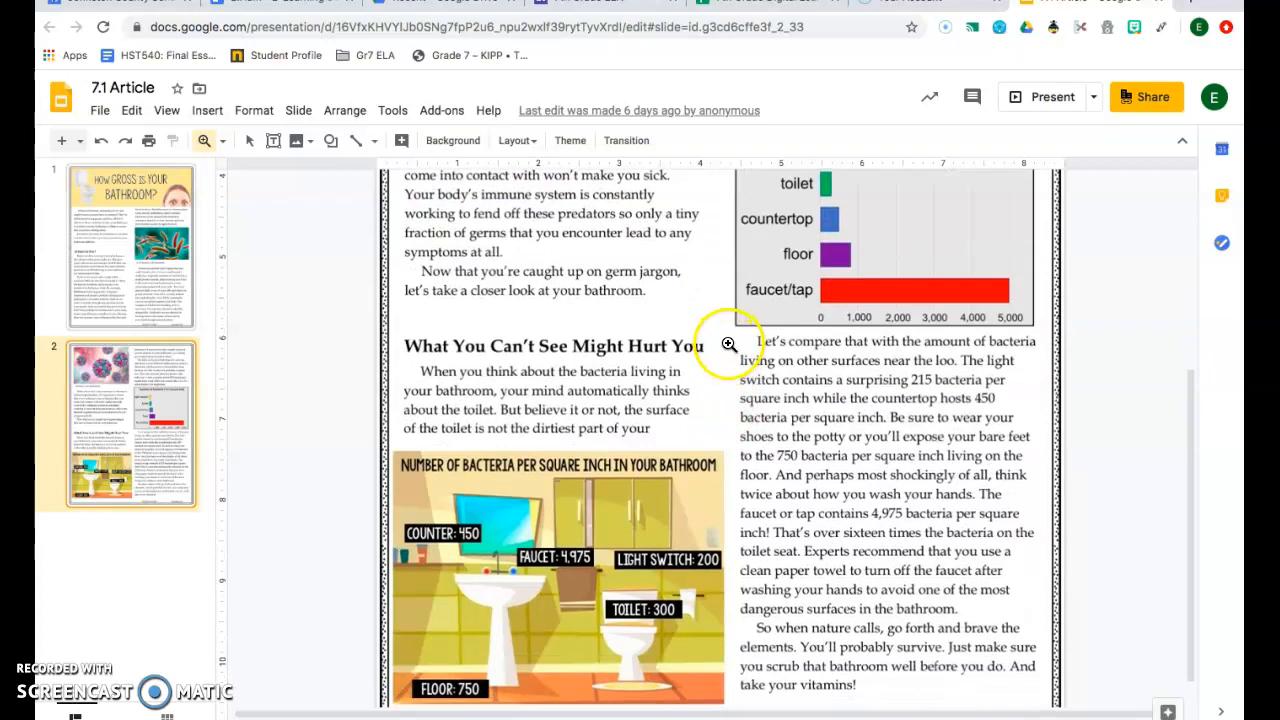
mouse_move(732, 362)
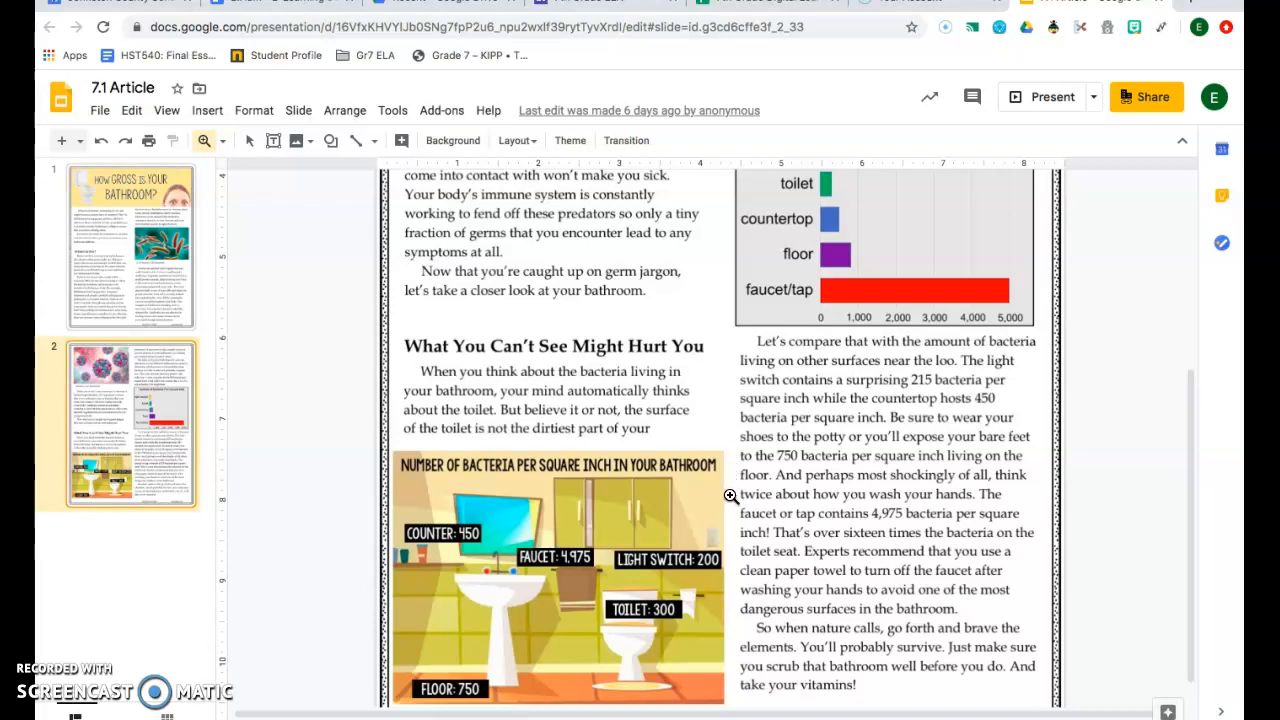
mouse_move(736, 512)
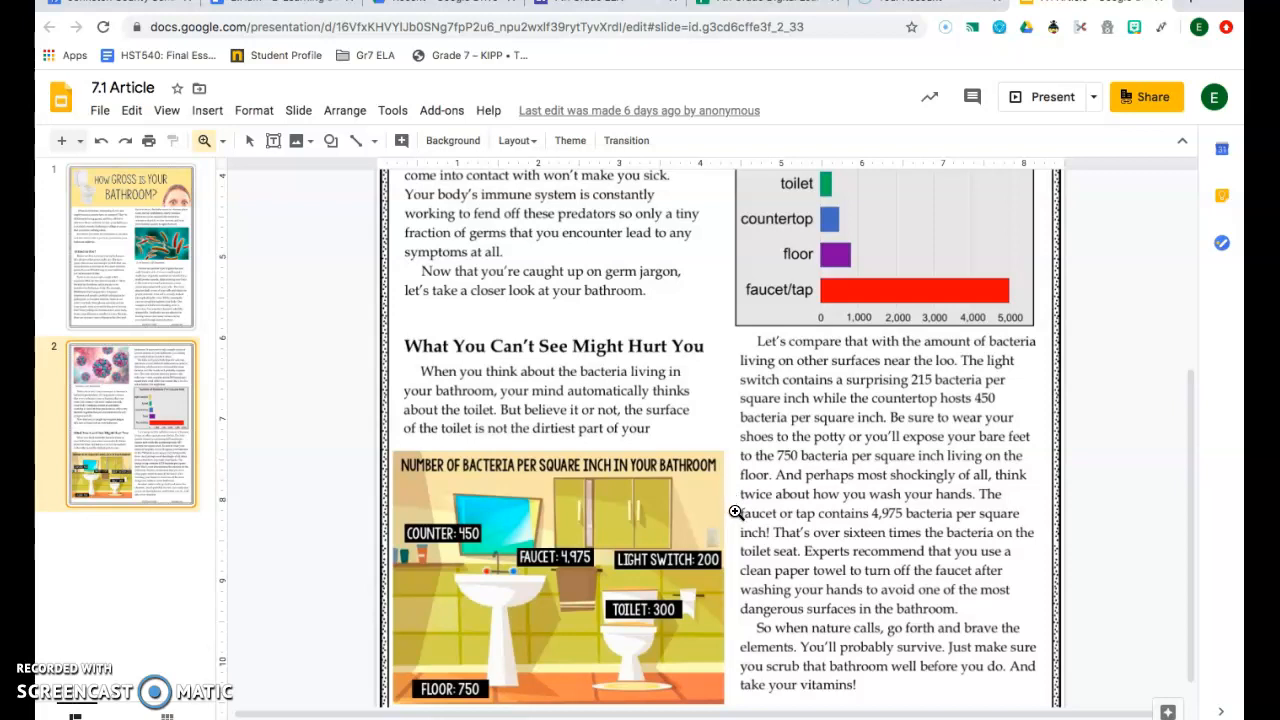
mouse_move(730, 530)
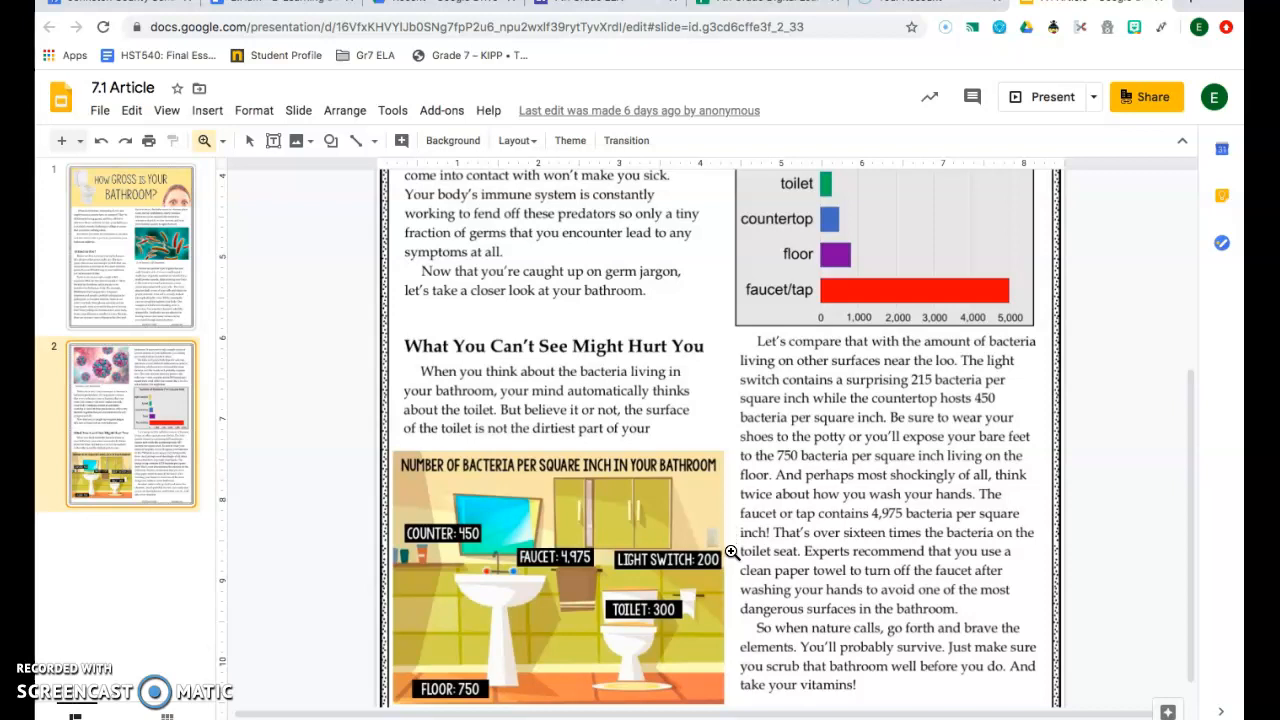
mouse_move(728, 572)
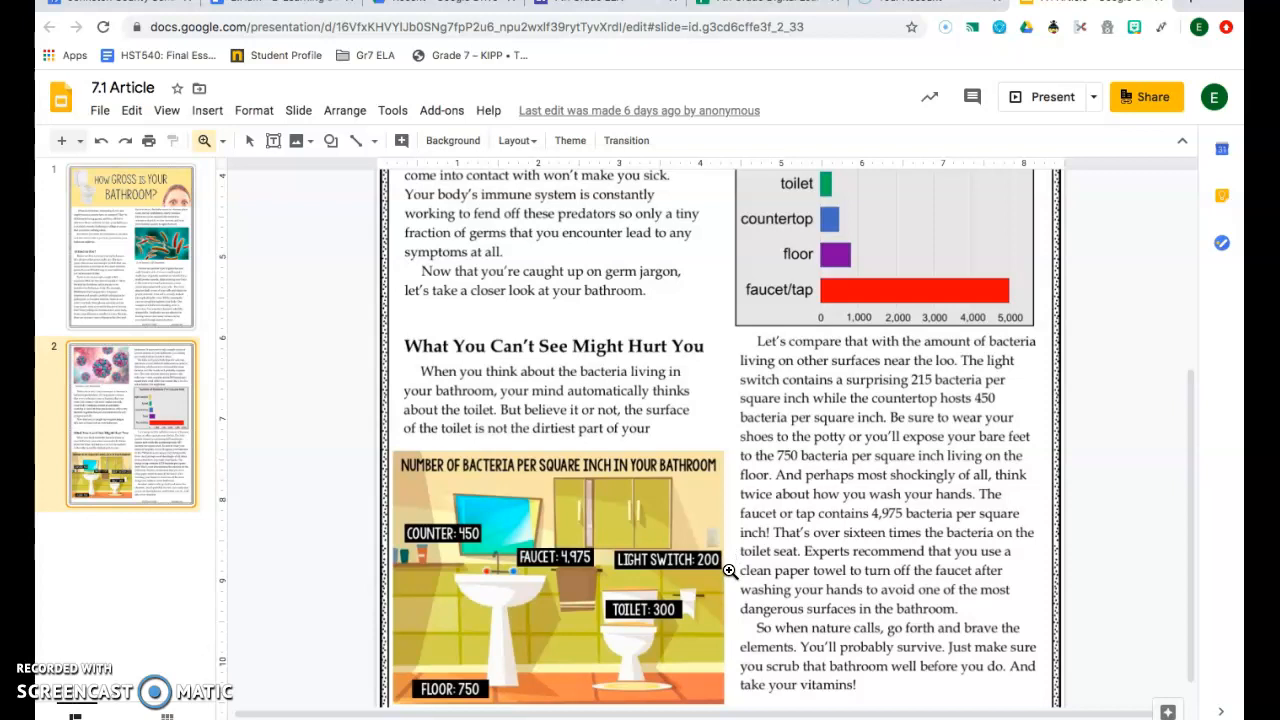
mouse_move(730, 590)
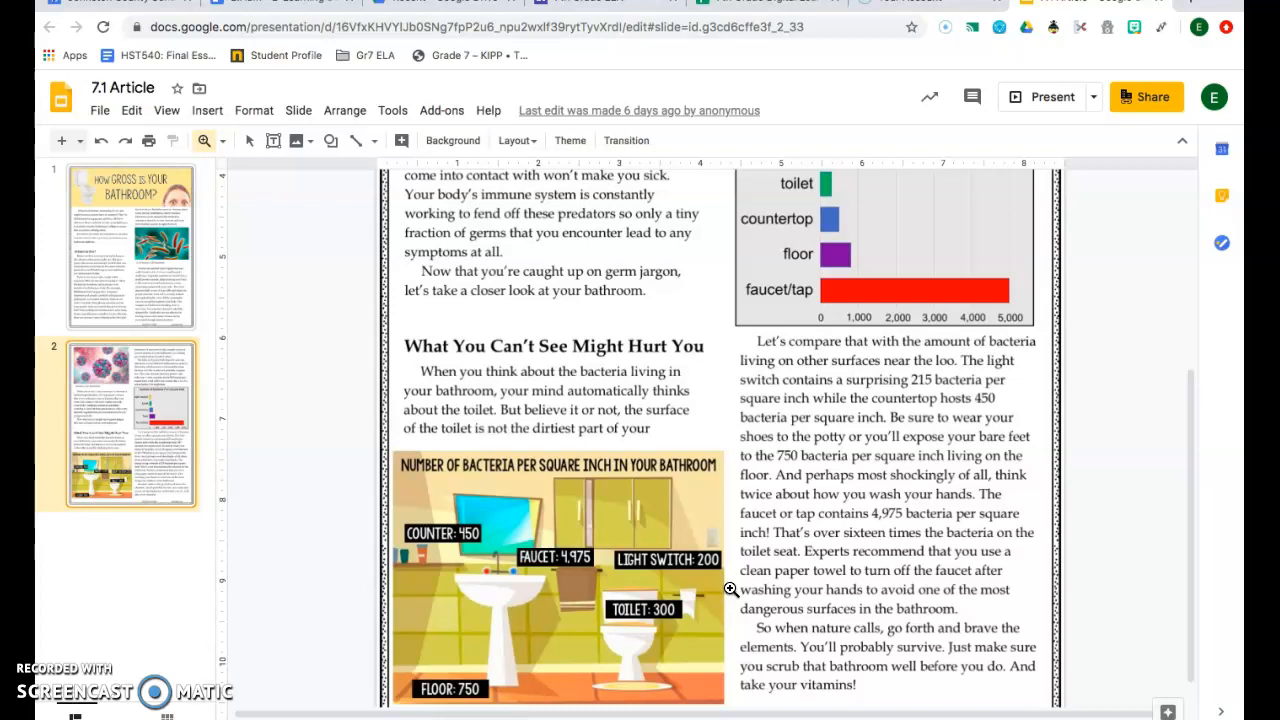
Exit full-screen and scroll to the slide's closing 'take your vitamins' paragraph.
left_click(732, 612)
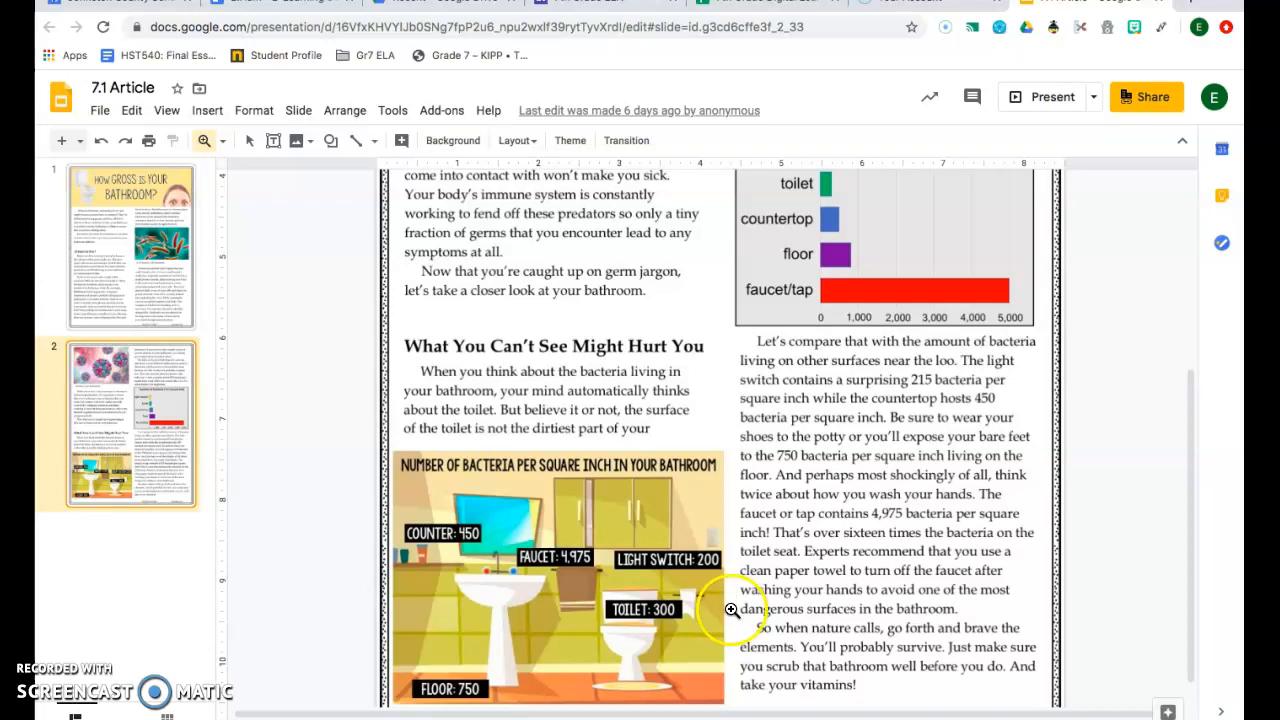
scroll("down", 3)
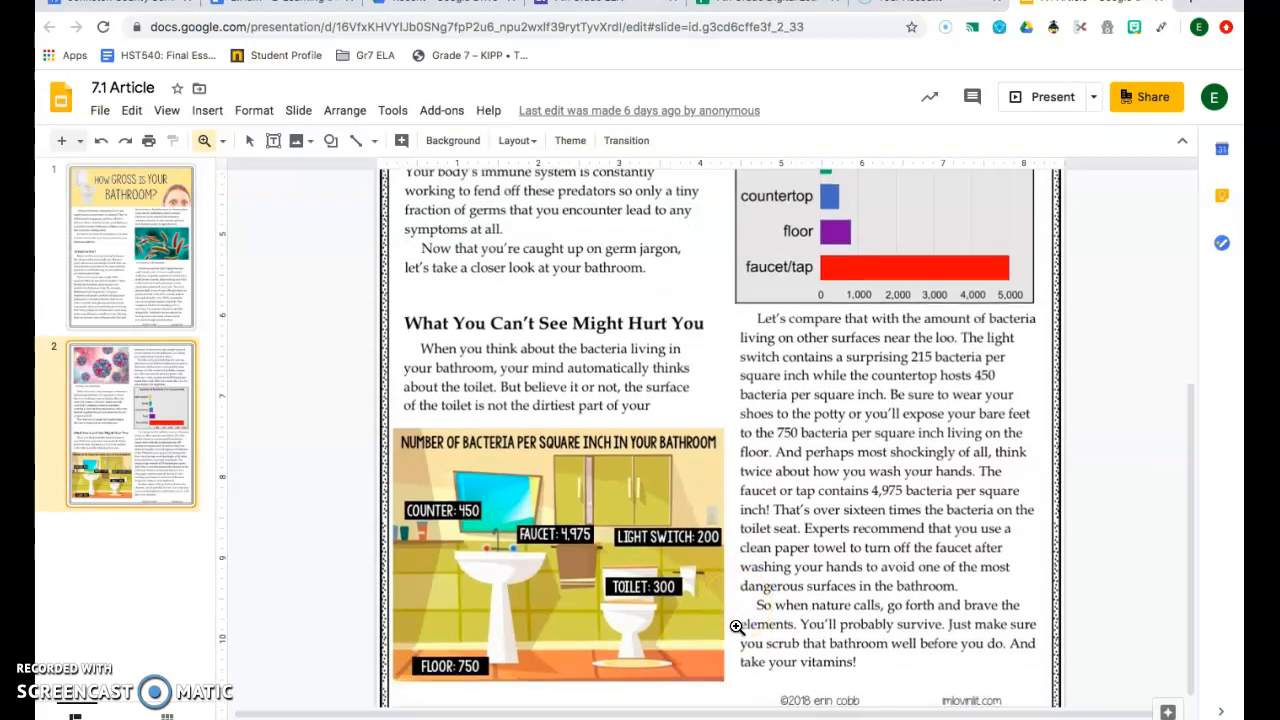
scroll("down", 3)
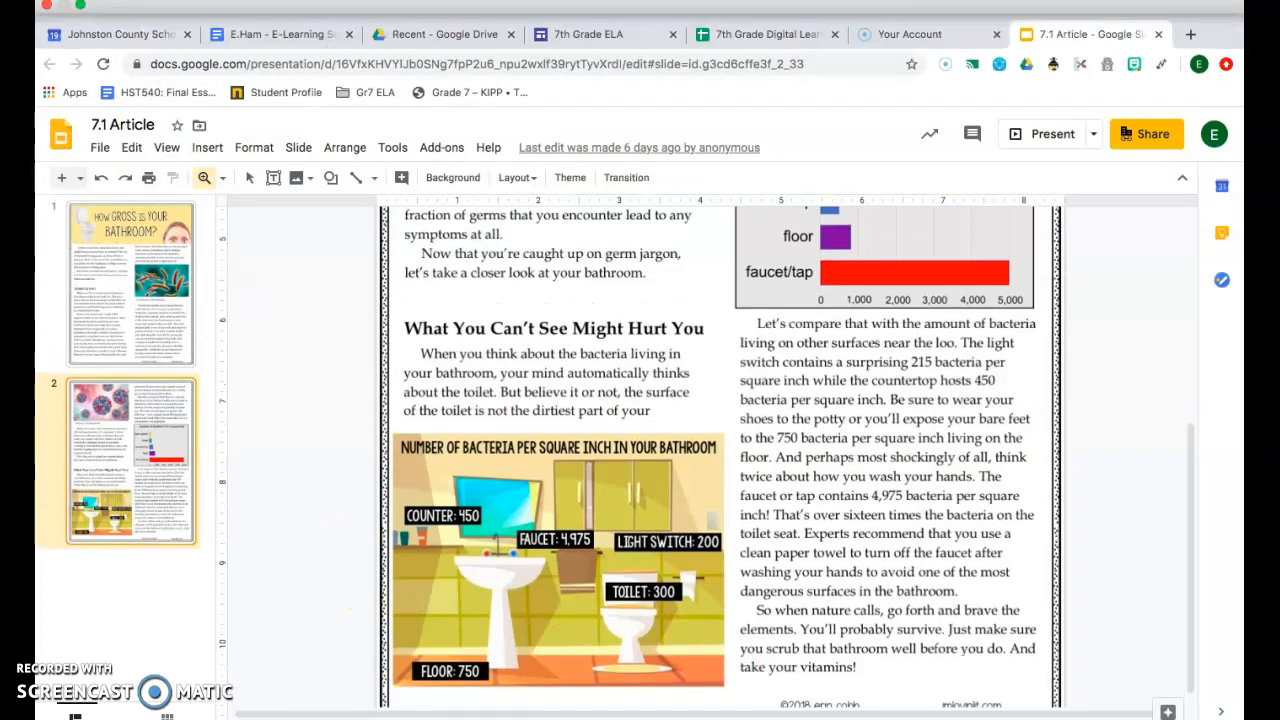
mouse_move(76, 8)
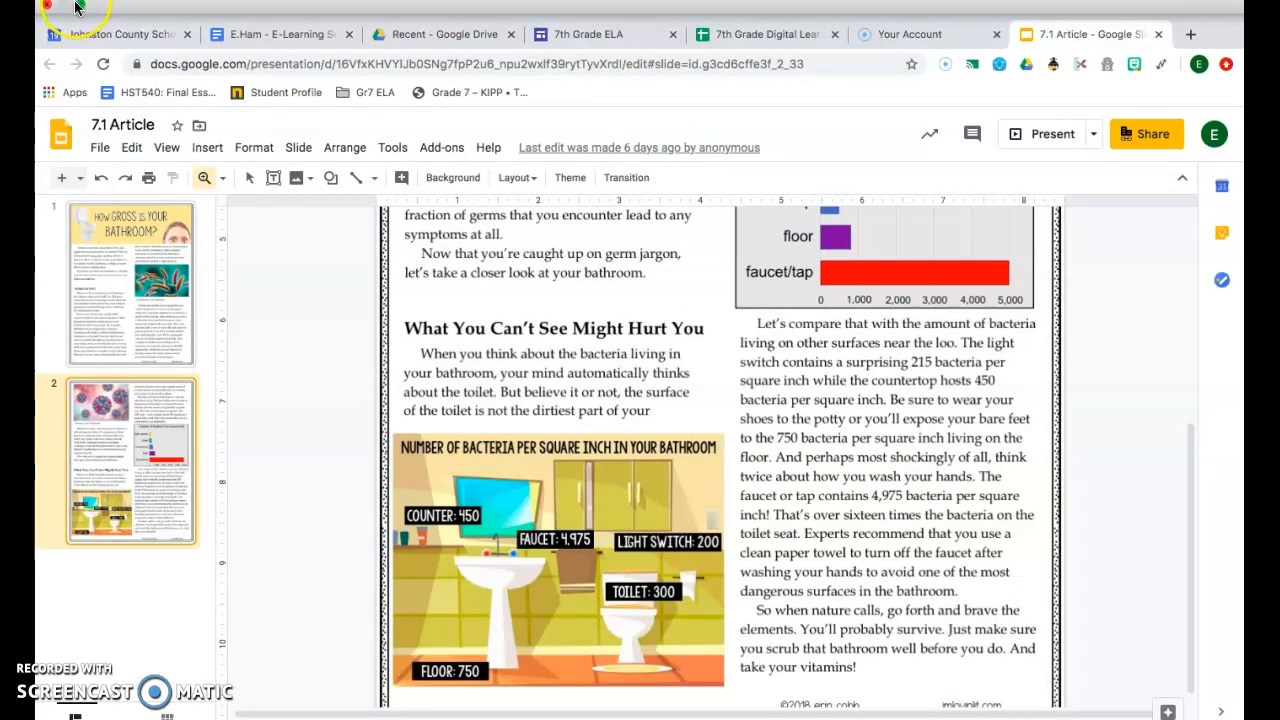